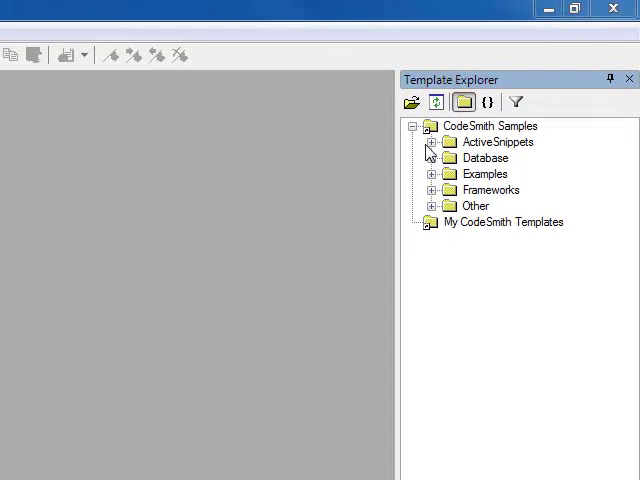
mouse_move(464, 132)
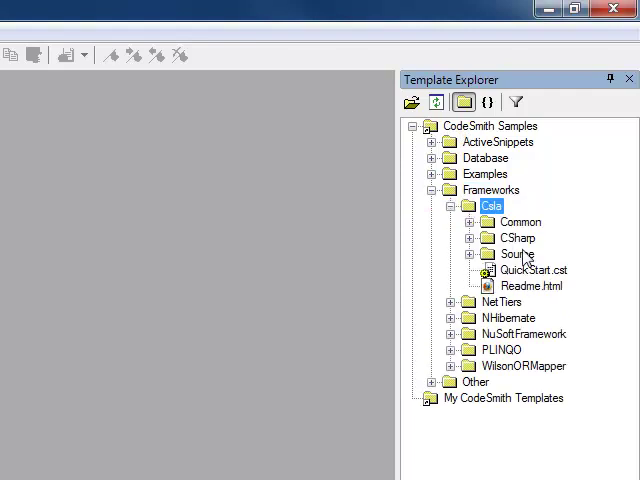
- Run the QuickStart.cst template under CodeSmith Samples > Frameworks > Csla
right_click(524, 270)
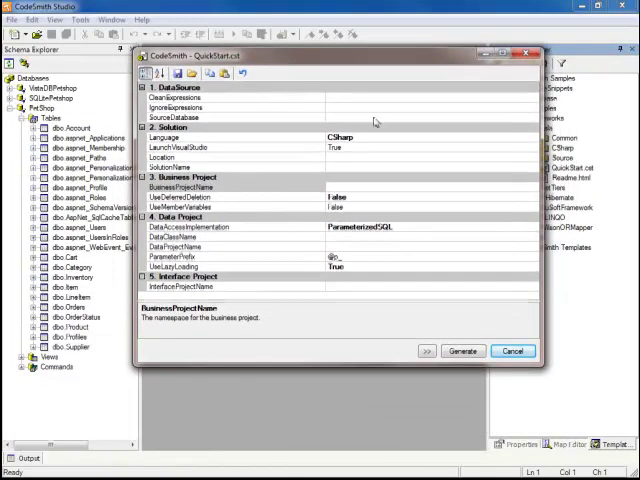
mouse_move(532, 134)
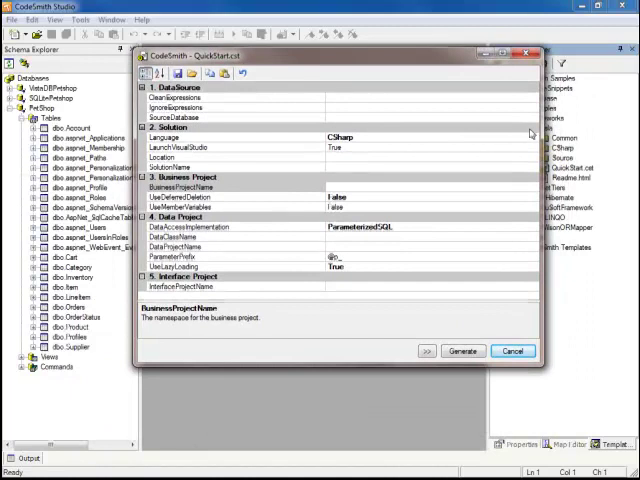
- Choose PetShop as SourceDatabase and accept the sysdiagrams/aspnet ignore expressions
click(336, 116)
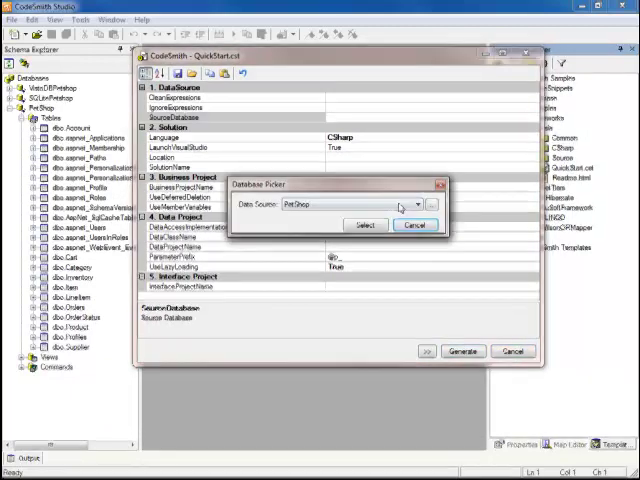
click(366, 224)
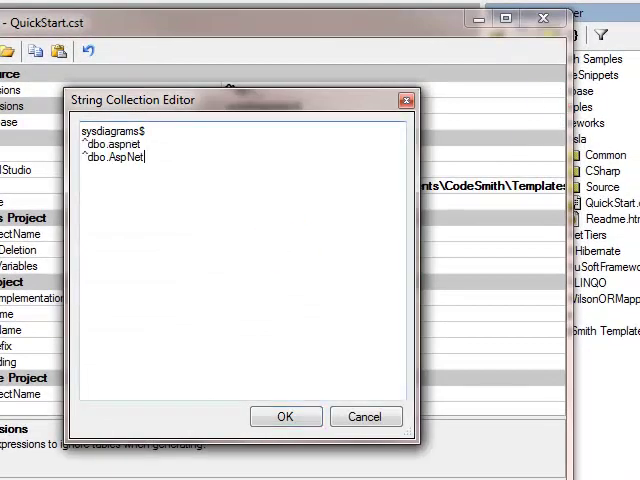
click(284, 416)
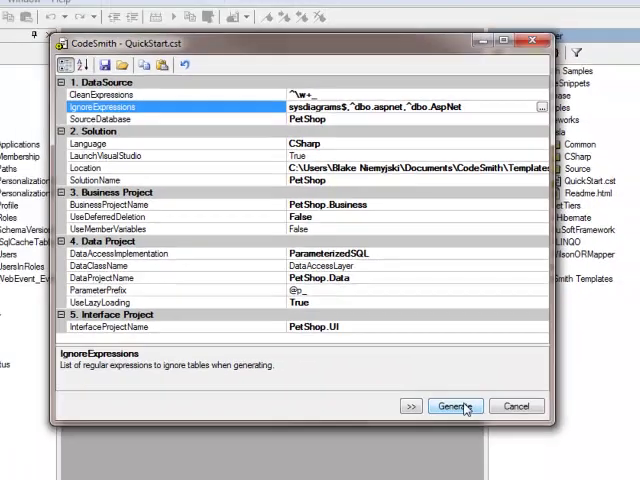
- Generate the PetShop projects, then build the whole PetShop solution in Visual Studio
click(454, 406)
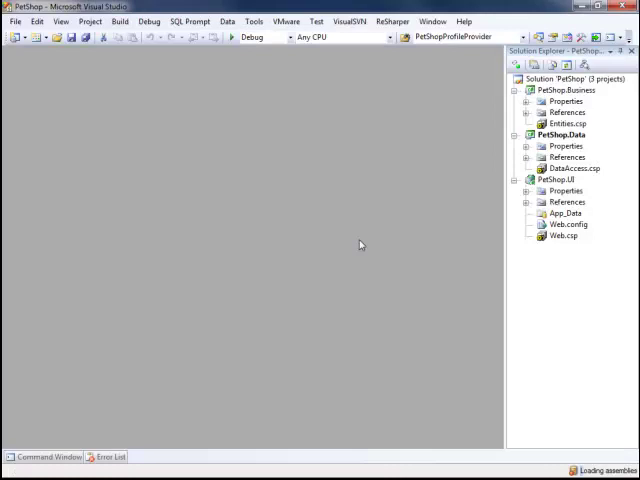
mouse_move(388, 236)
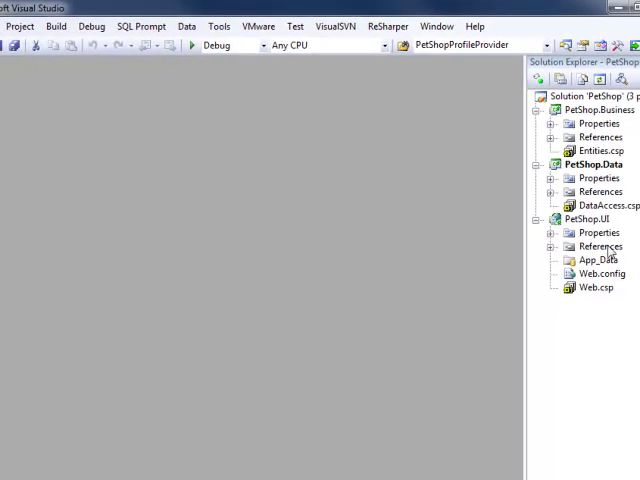
click(56, 26)
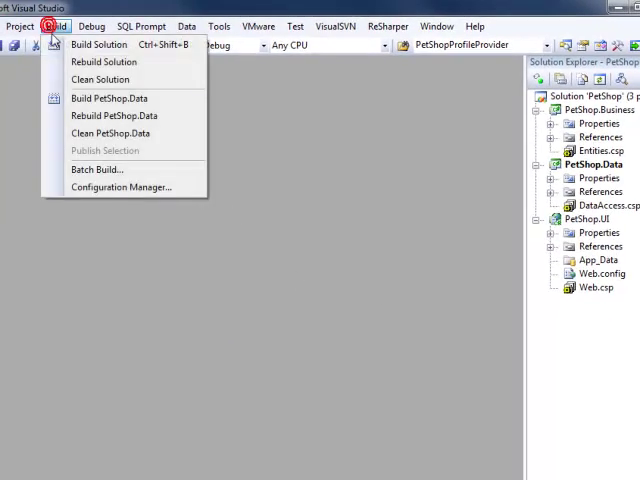
click(98, 44)
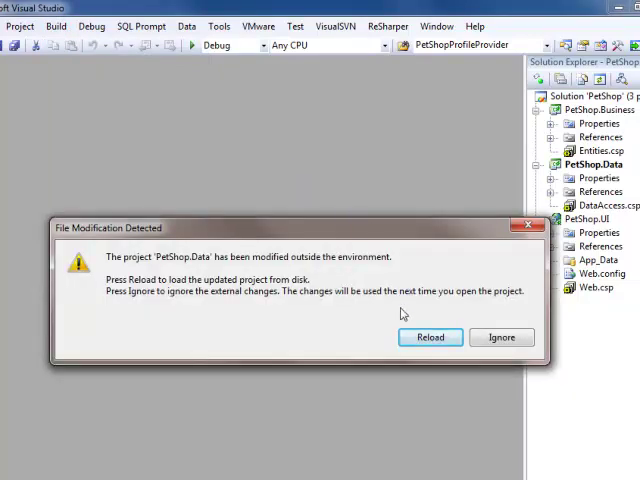
- Reload the modified PetShop.Data, Business and UI projects and inspect their generated files
click(430, 336)
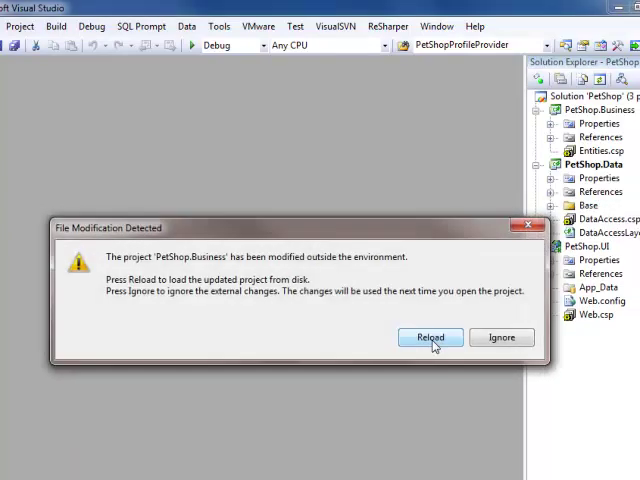
click(430, 336)
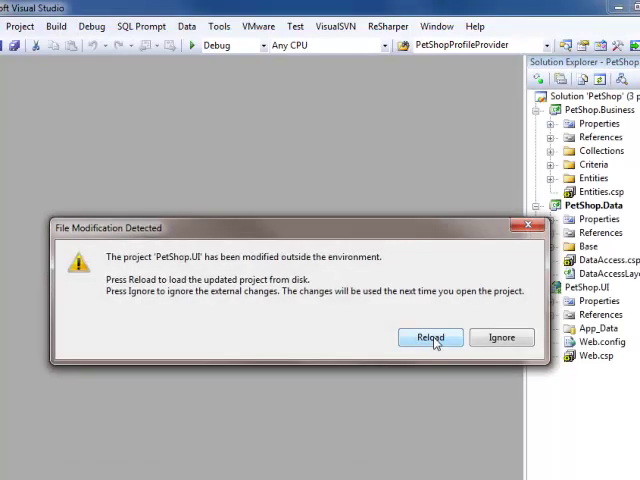
click(430, 336)
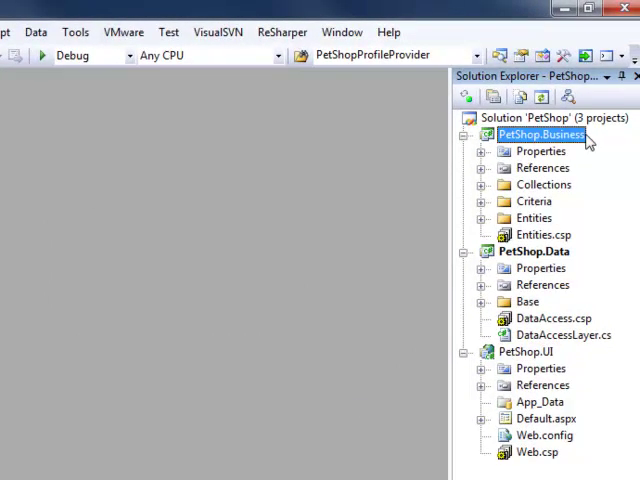
mouse_move(570, 264)
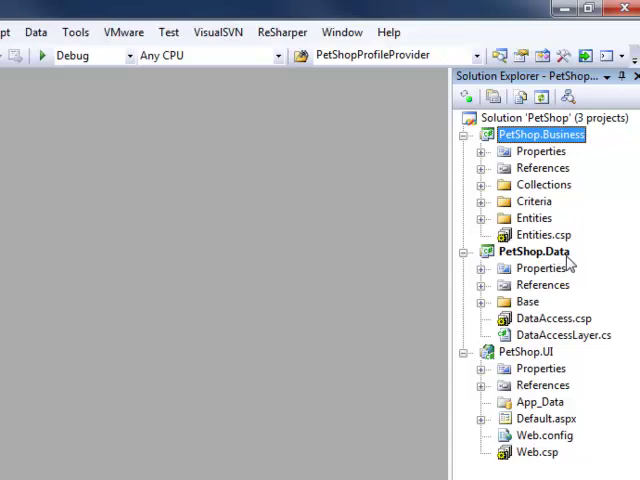
click(534, 252)
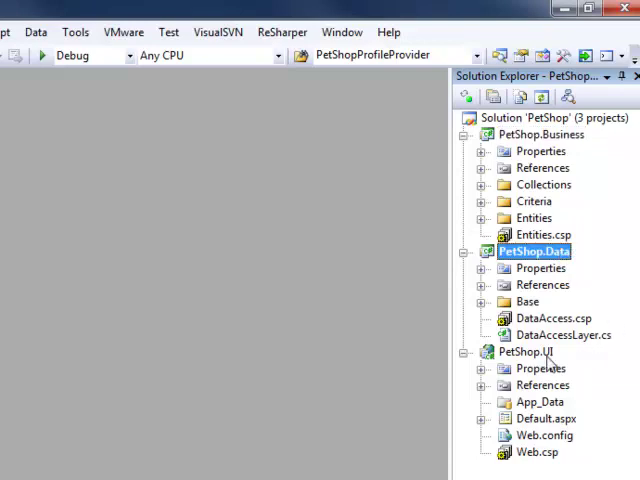
click(524, 352)
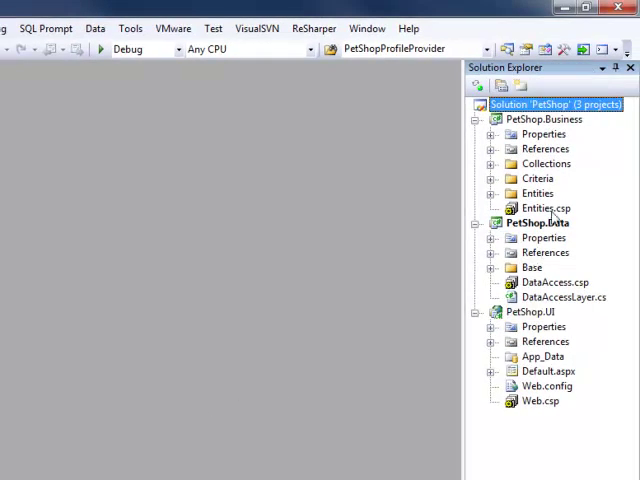
- Manage Outputs for Entities.csp and pick dbo.Account as the SwitchableObject table
right_click(548, 208)
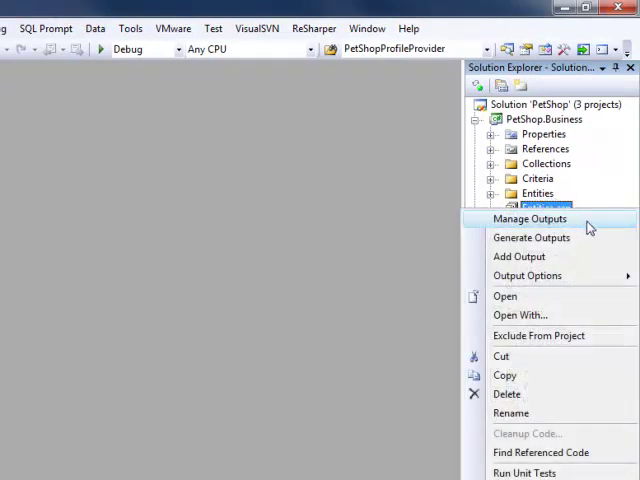
click(528, 218)
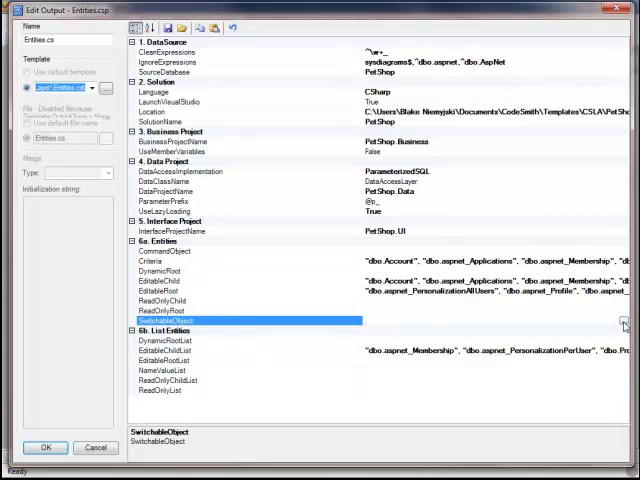
click(624, 326)
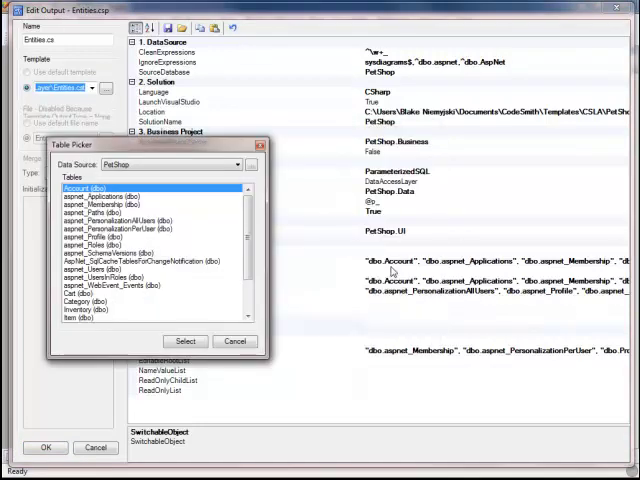
mouse_move(240, 312)
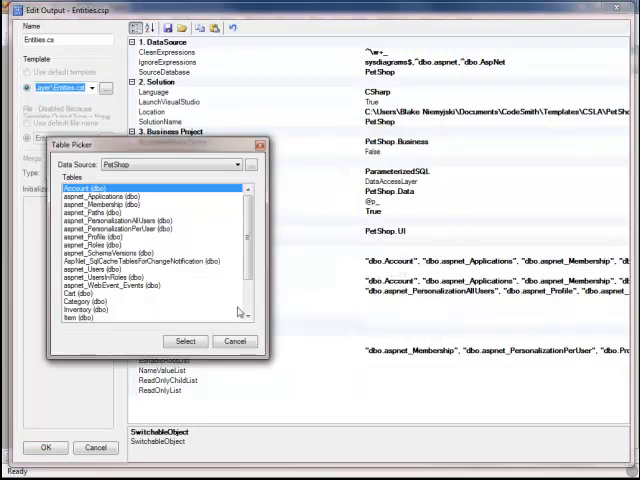
click(184, 340)
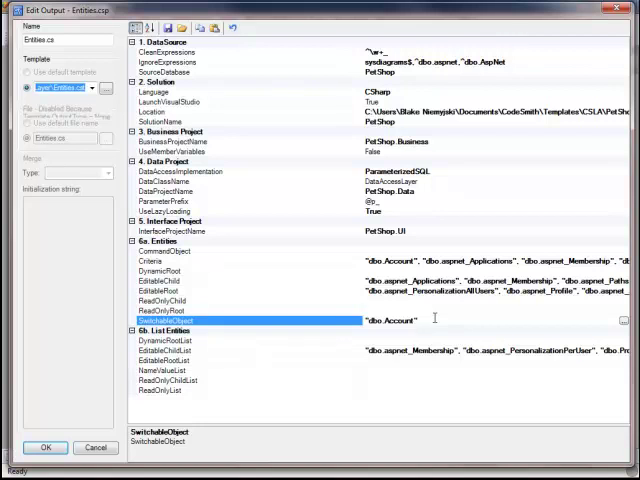
mouse_move(484, 340)
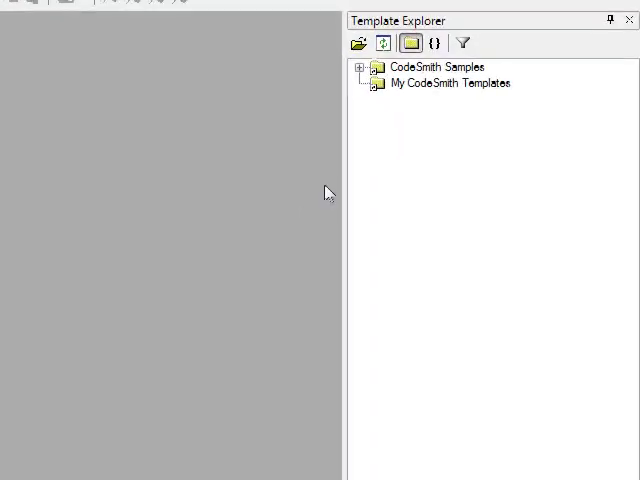
mouse_move(496, 84)
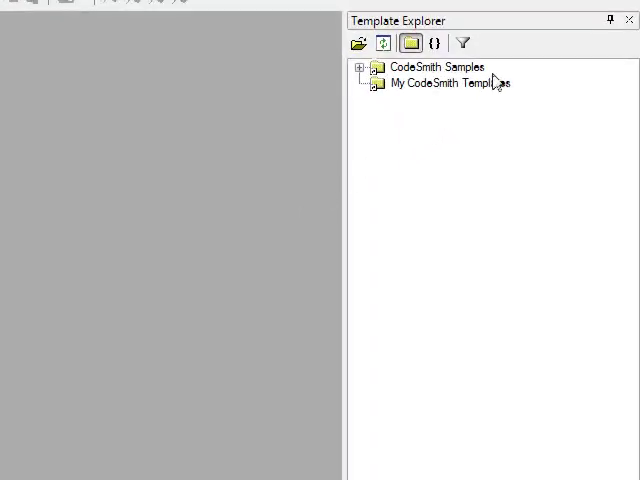
- Browse Explorer from the CodeSmith samples folder to Frameworks > PetShop and open PetShop.sln
right_click(436, 68)
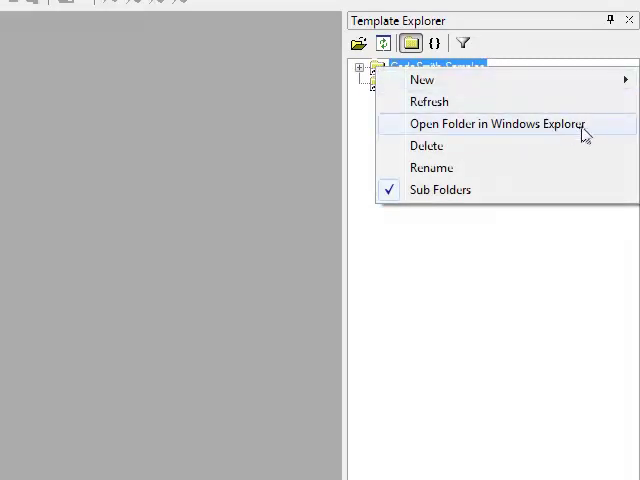
click(496, 124)
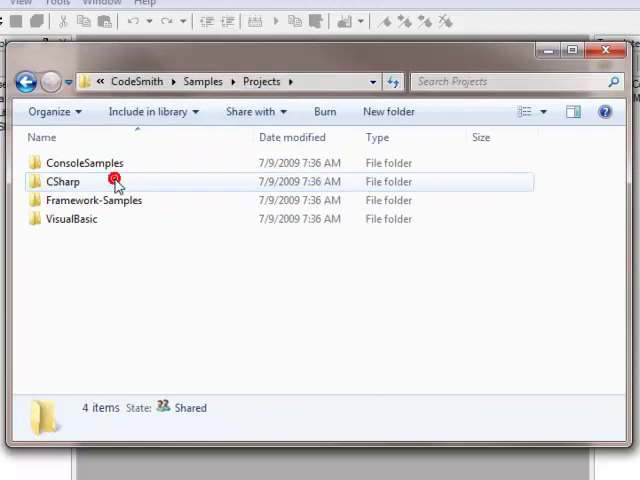
double_click(96, 200)
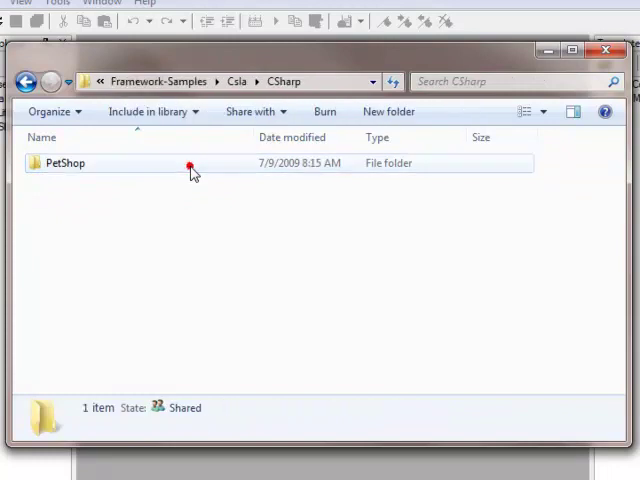
double_click(66, 164)
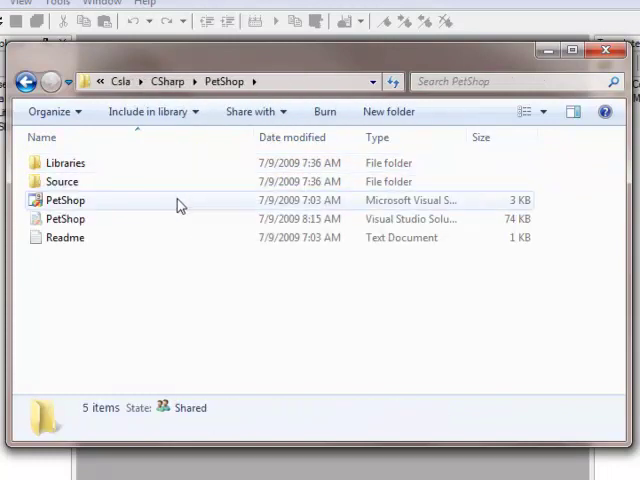
click(64, 200)
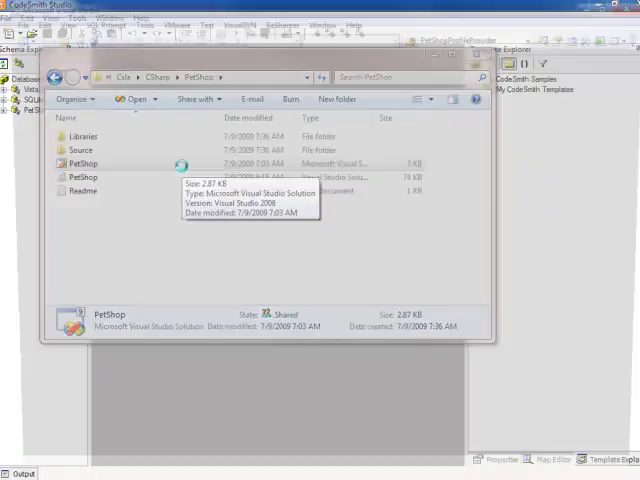
double_click(84, 164)
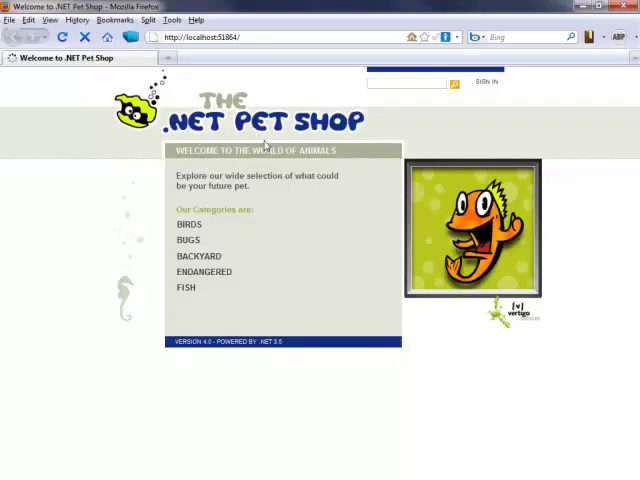
- Open the BIRDS category from the .NET Pet Shop home page on localhost
click(188, 224)
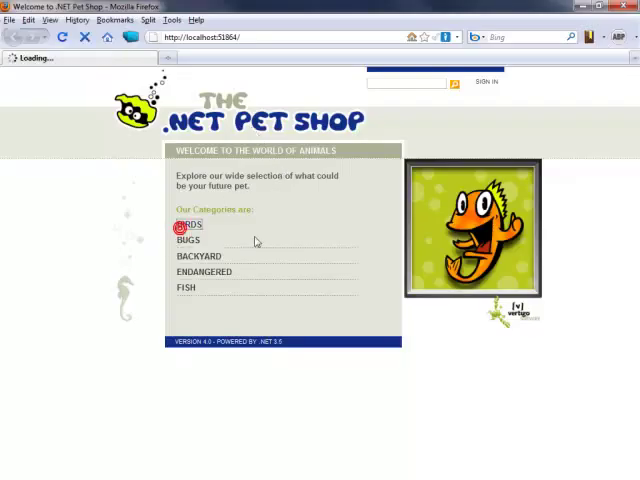
click(188, 224)
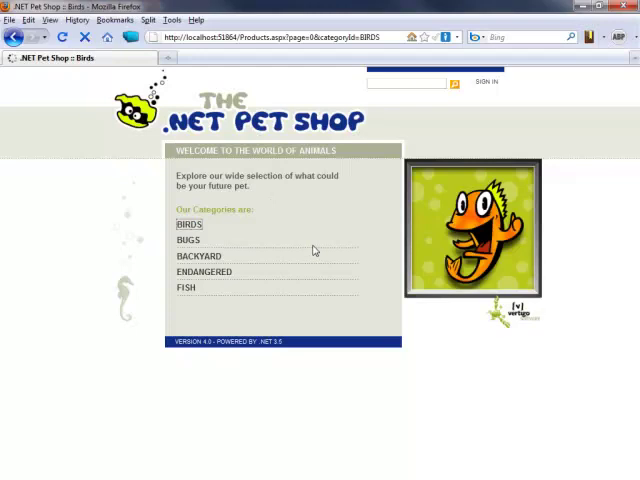
click(188, 224)
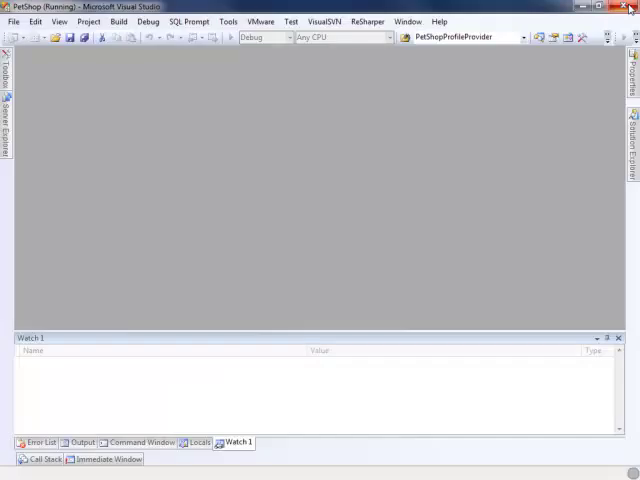
- Stop debugging, expand PetShop.Business folders and show Profile.cs's DataAccess and Generated files
click(148, 20)
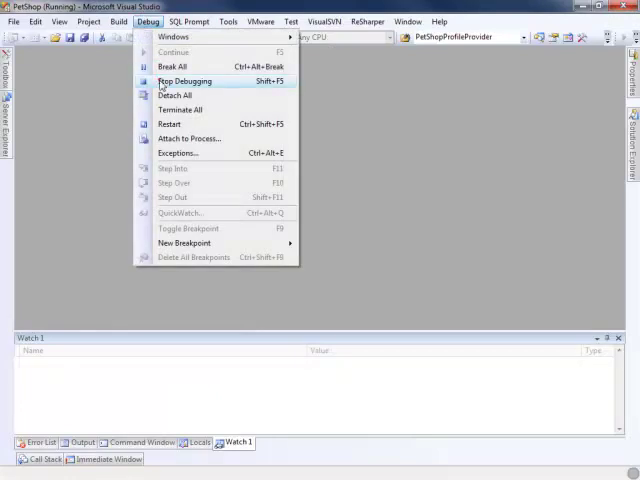
click(186, 80)
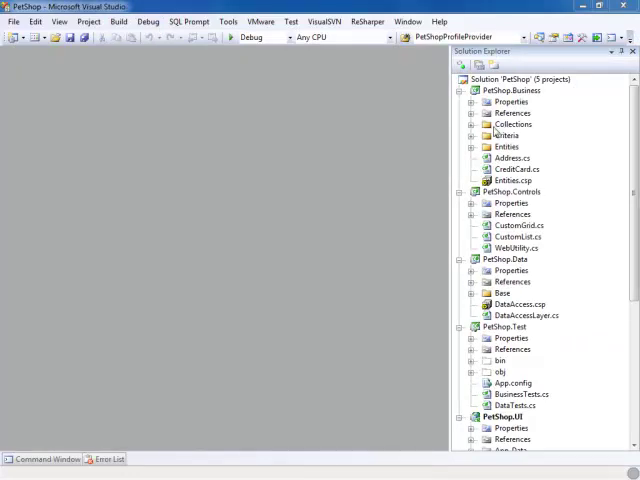
click(476, 124)
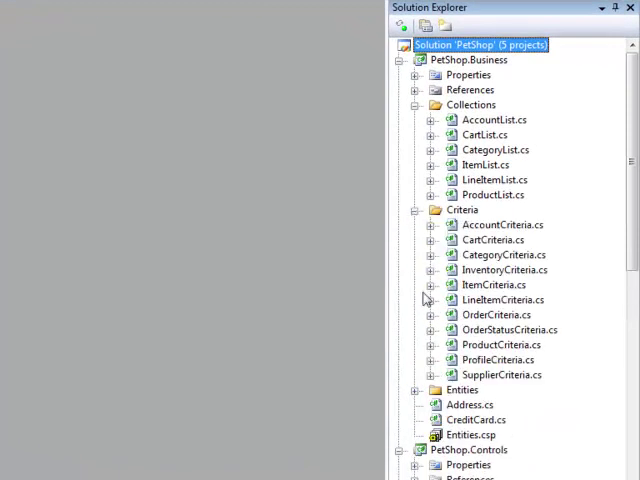
scroll(down, 3)
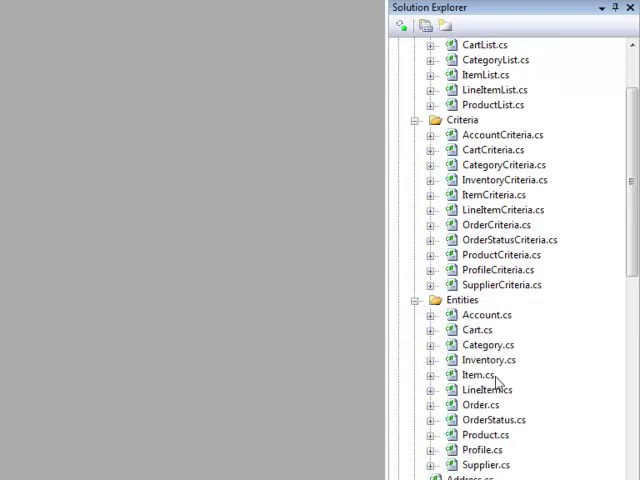
mouse_move(476, 360)
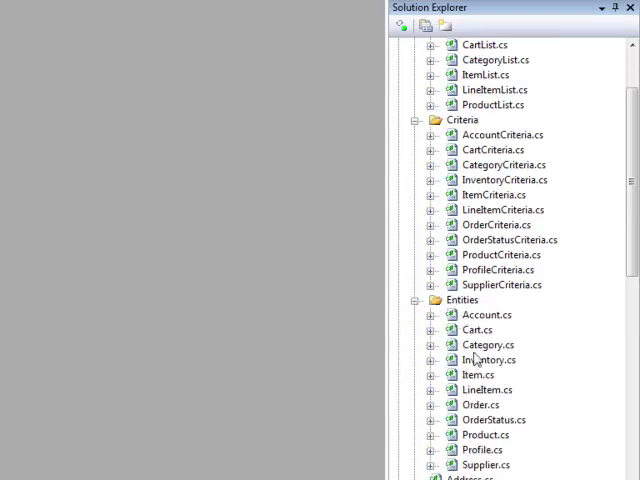
mouse_move(436, 460)
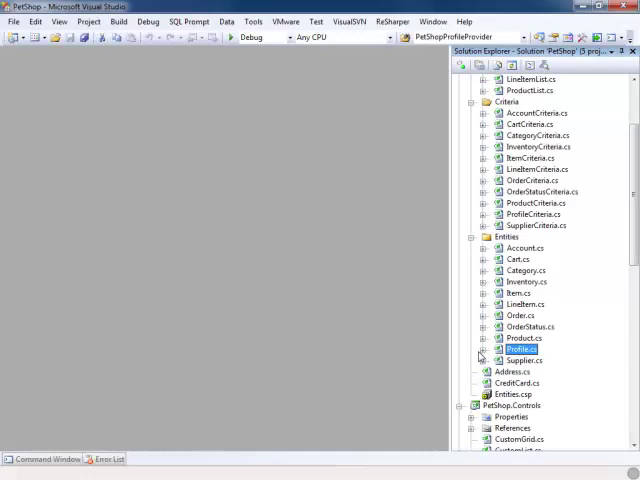
click(484, 348)
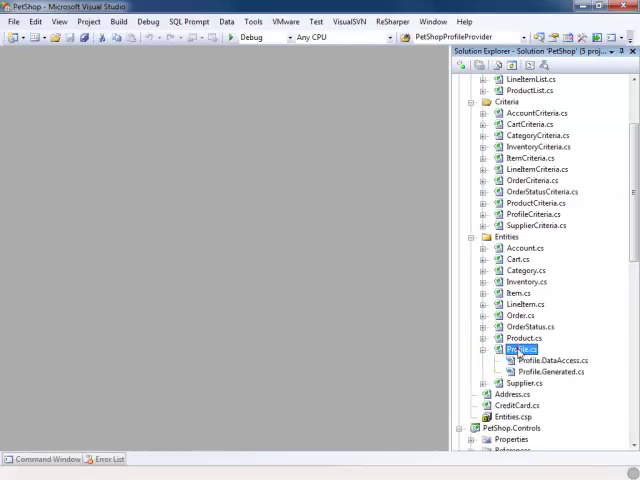
- Open Profile.cs and read through its hand-written class code
double_click(520, 348)
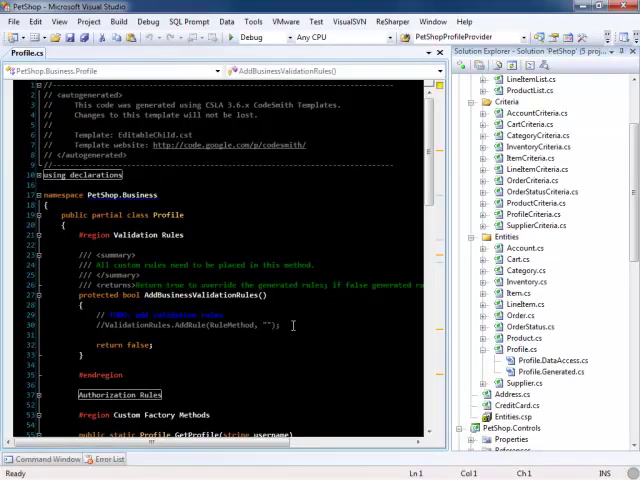
scroll(down, 3)
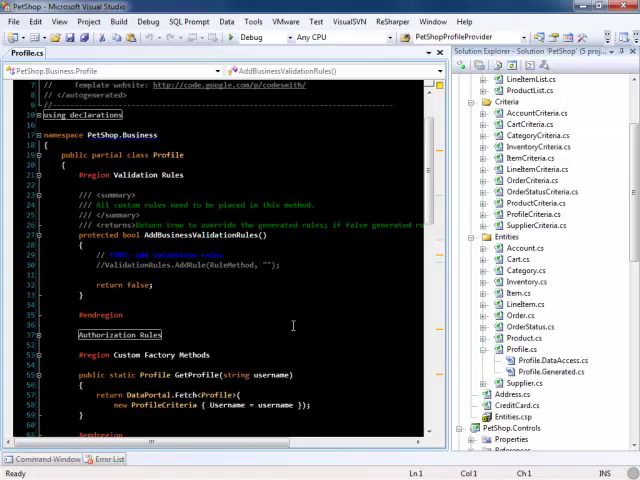
scroll(down, 3)
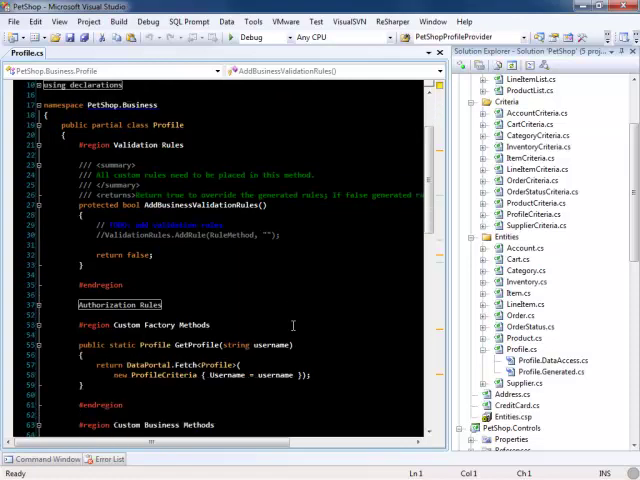
scroll(down, 3)
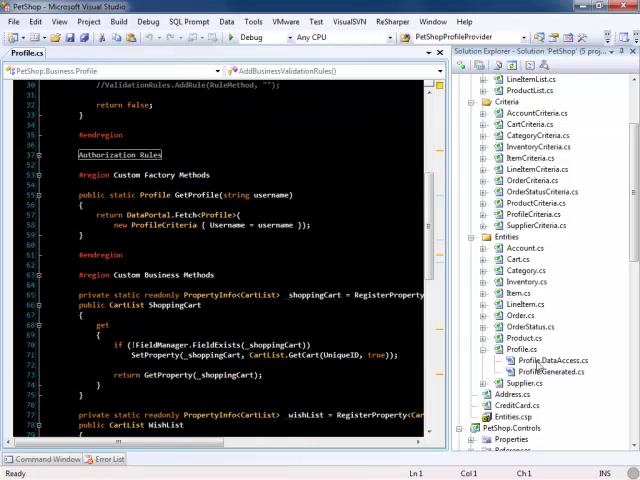
- Open Profile.DataAccess.cs and scroll through its generated data access and factory code
click(548, 360)
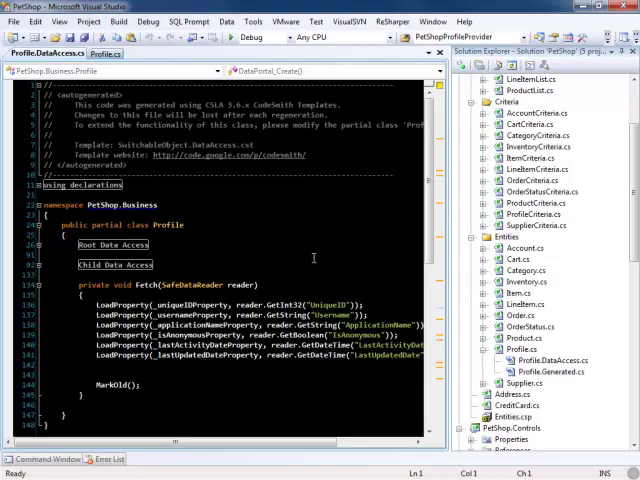
scroll(down, 3)
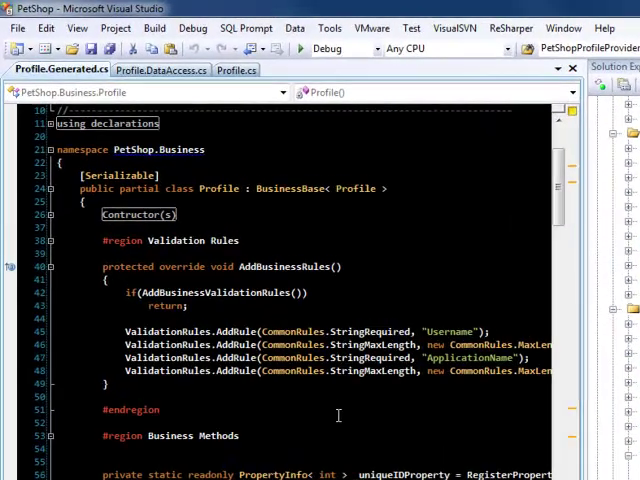
scroll(down, 3)
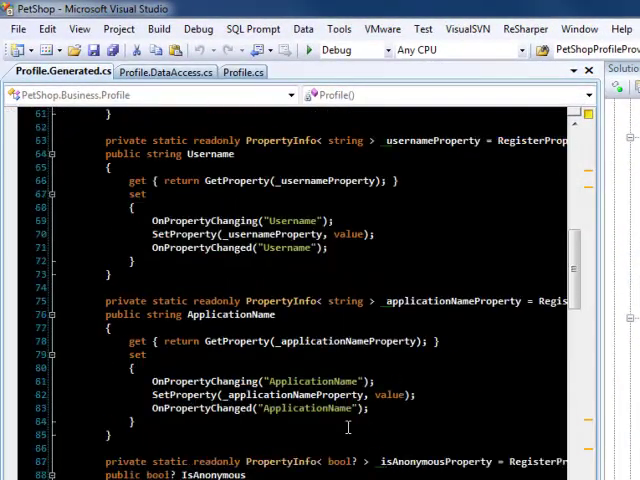
scroll(down, 3)
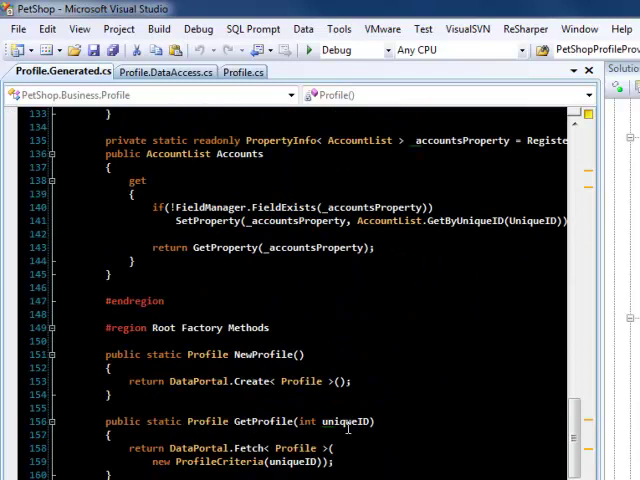
scroll(down, 3)
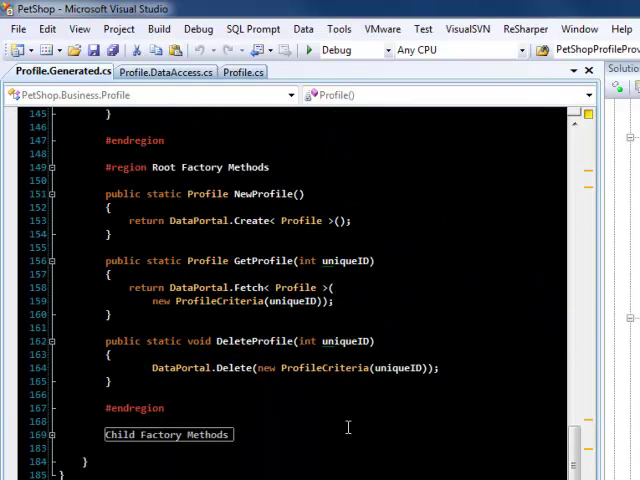
mouse_move(552, 452)
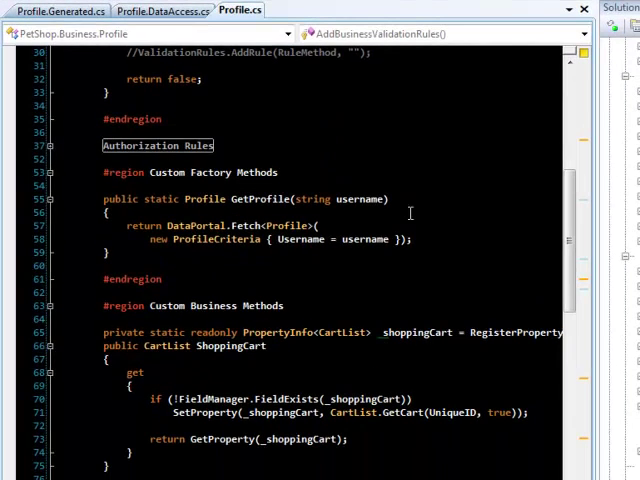
mouse_move(280, 212)
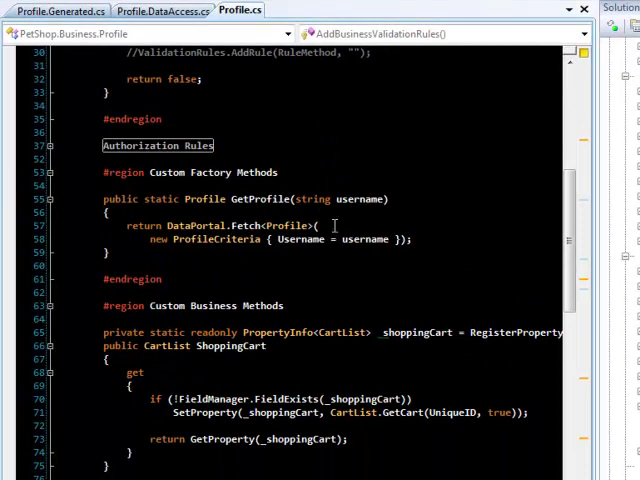
mouse_move(216, 240)
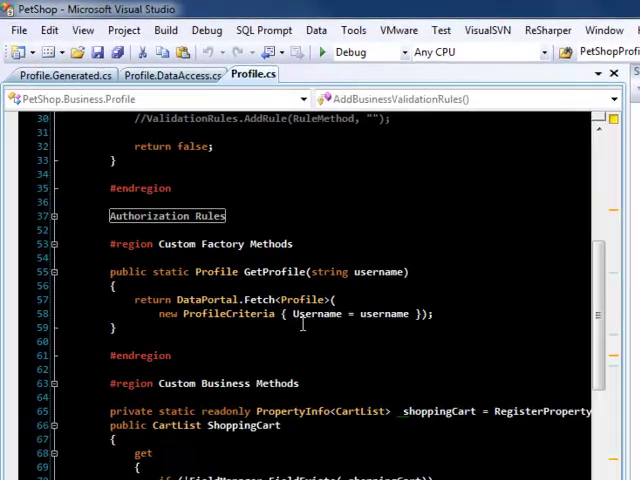
mouse_move(292, 336)
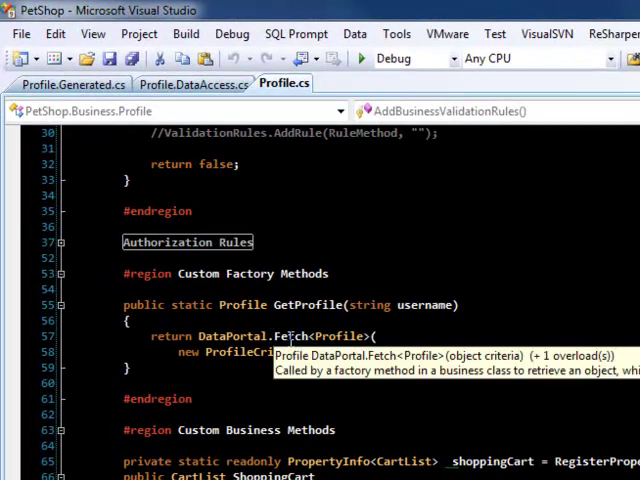
mouse_move(178, 164)
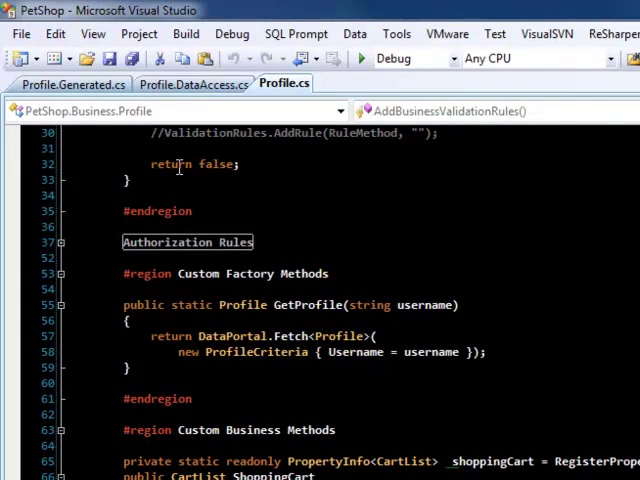
- Bring Profile.DataAccess.cs to the front after reviewing the custom GetProfile method
click(194, 84)
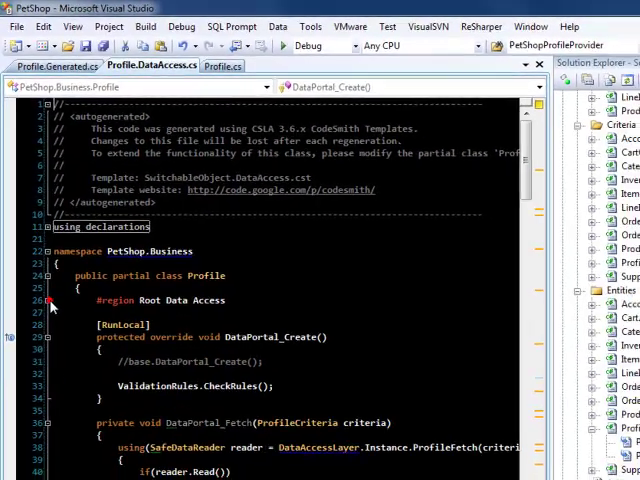
- Navigate from the data access code back to Profile.cs's ShoppingCart and WishList properties
scroll(down, 3)
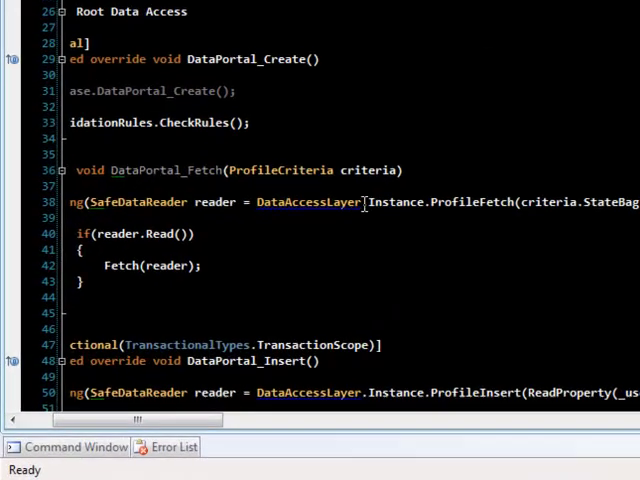
mouse_move(490, 200)
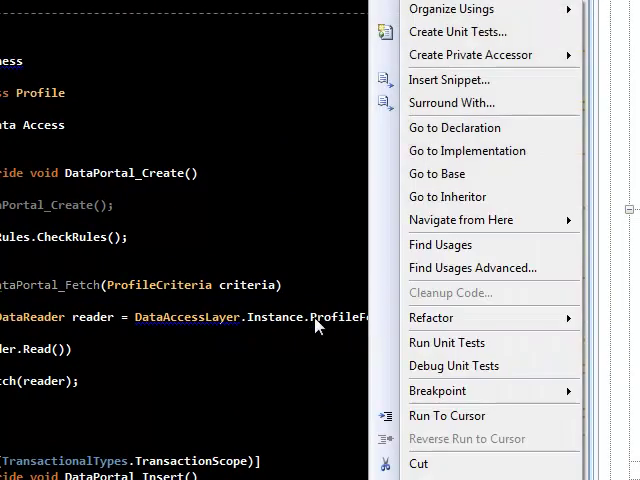
click(454, 128)
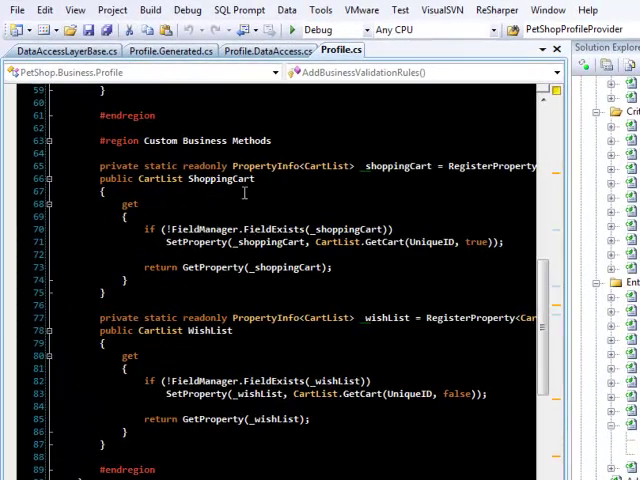
mouse_move(280, 340)
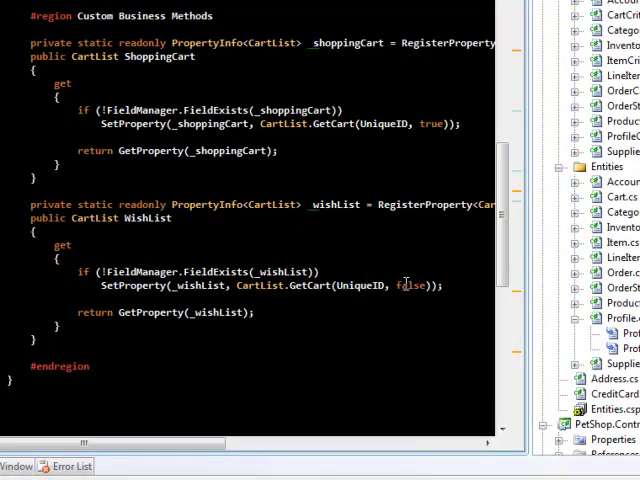
mouse_move(304, 284)
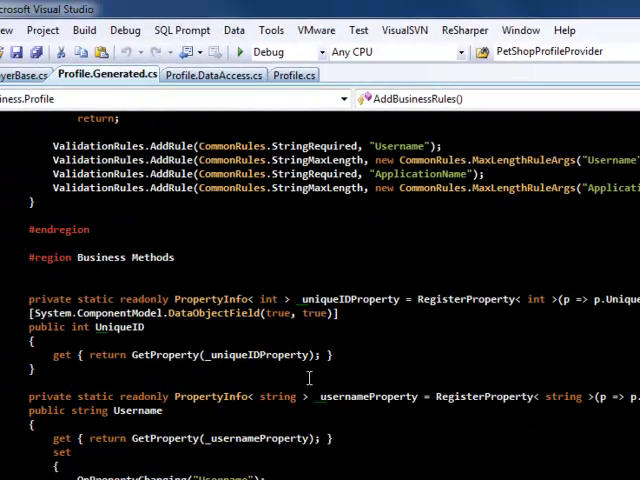
- Scroll Profile.Generated.cs down through its business properties to the Cart and Accounts child properties
scroll(down, 3)
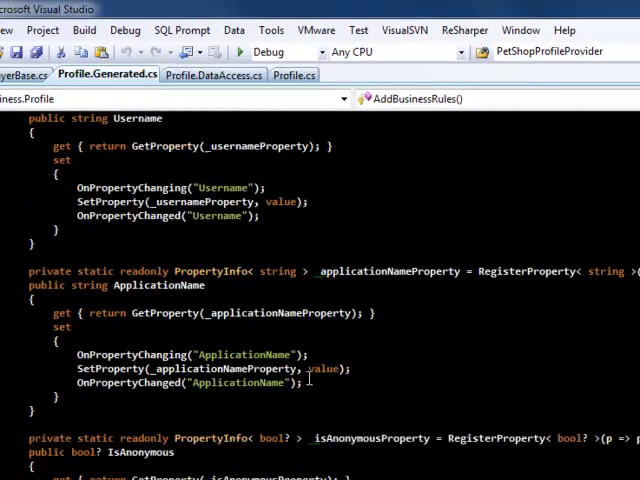
scroll(down, 3)
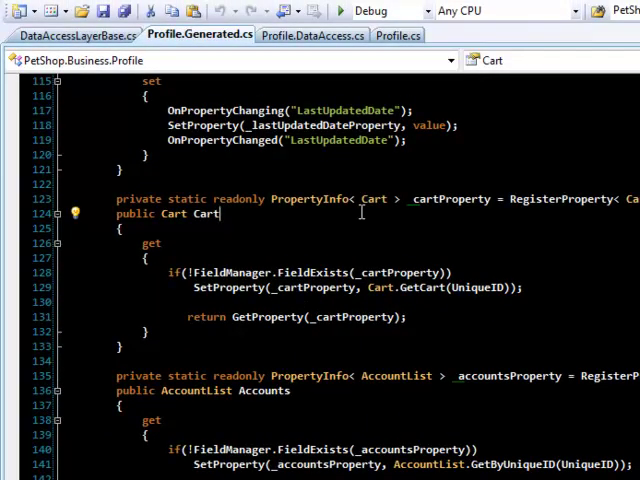
scroll(down, 3)
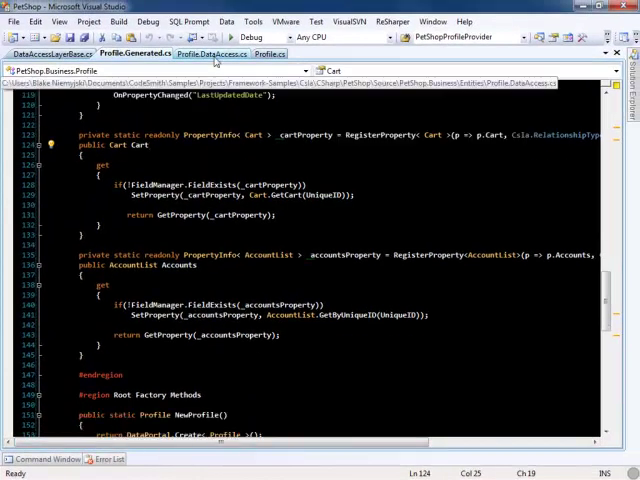
- Show Profile.DataAccess.cs and scroll through its DataPortal fetch, insert, update and delete methods
click(210, 52)
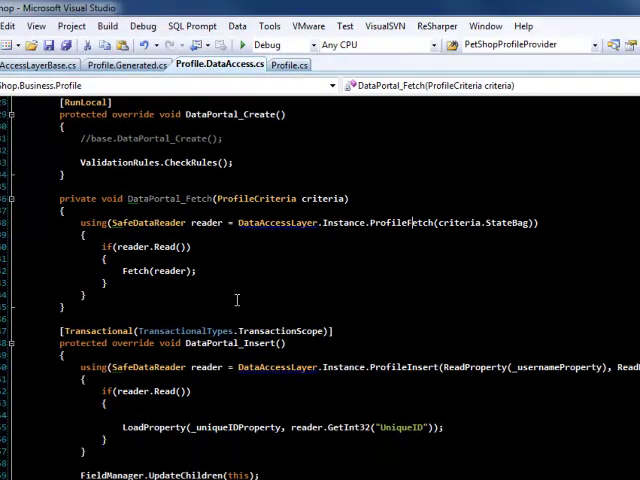
scroll(down, 3)
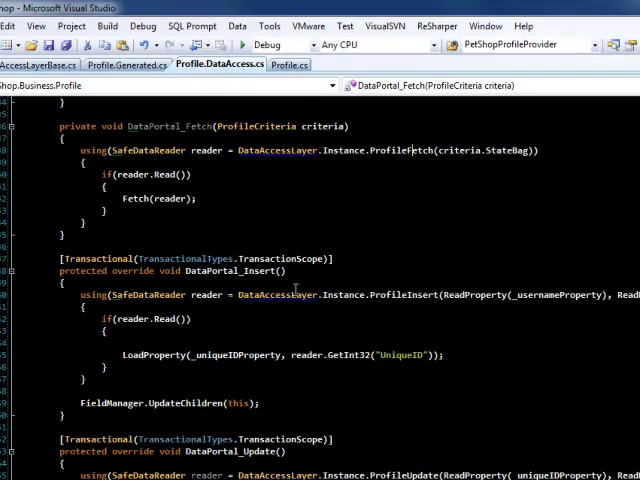
mouse_move(252, 356)
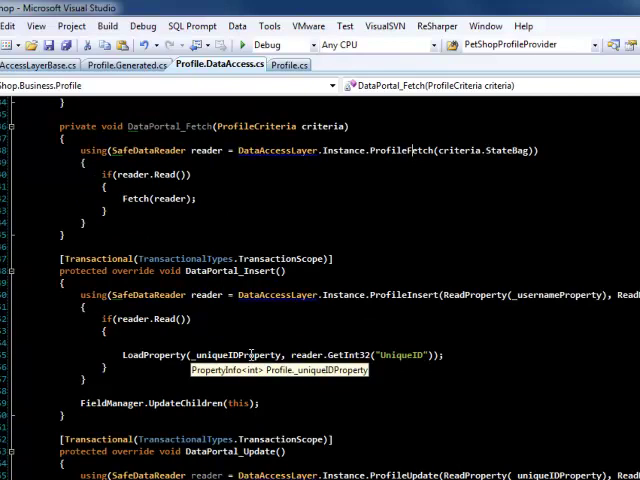
scroll(down, 3)
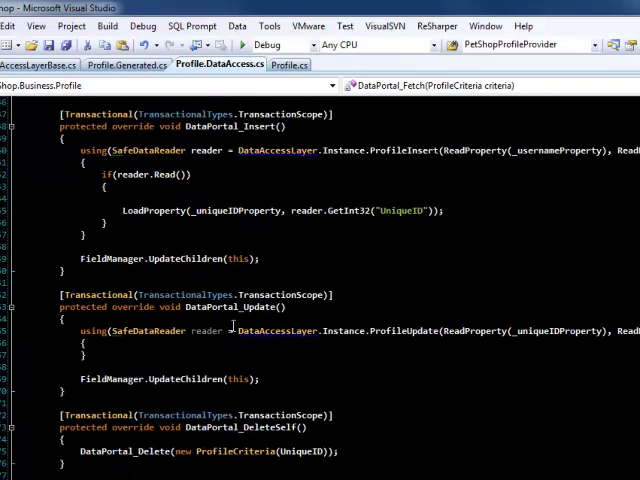
mouse_move(320, 334)
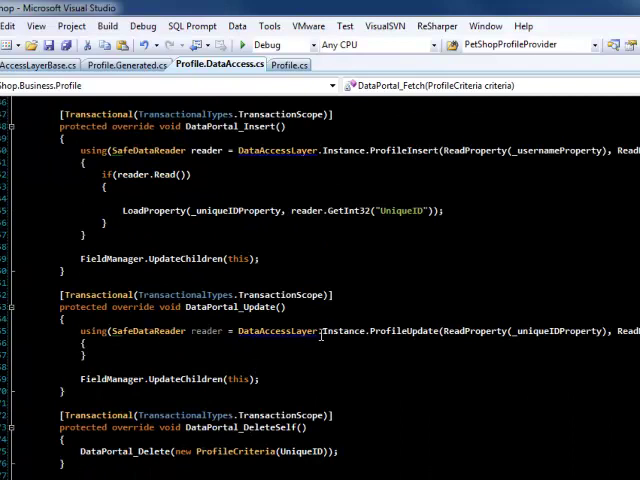
scroll(down, 3)
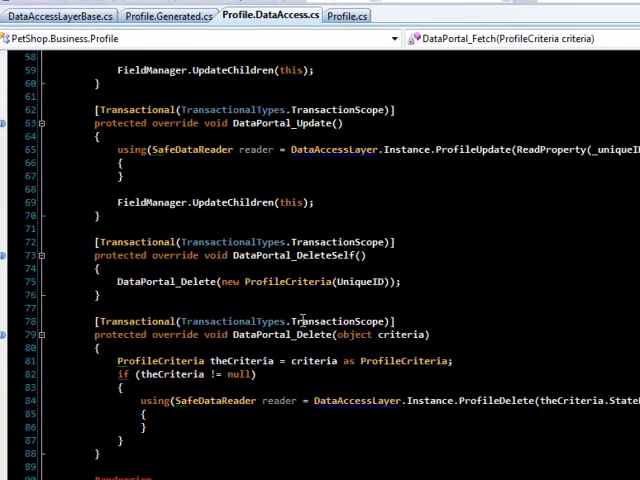
mouse_move(300, 280)
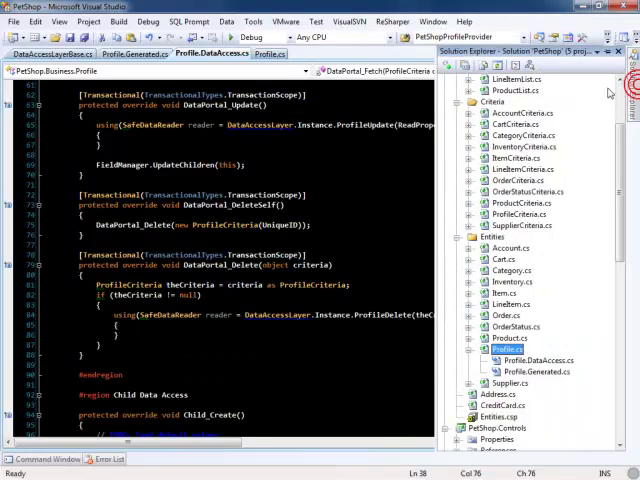
- Expand CartList.cs's collapsed Properties and Methods regions and read the Total and SetQuantity code
scroll(up, 3)
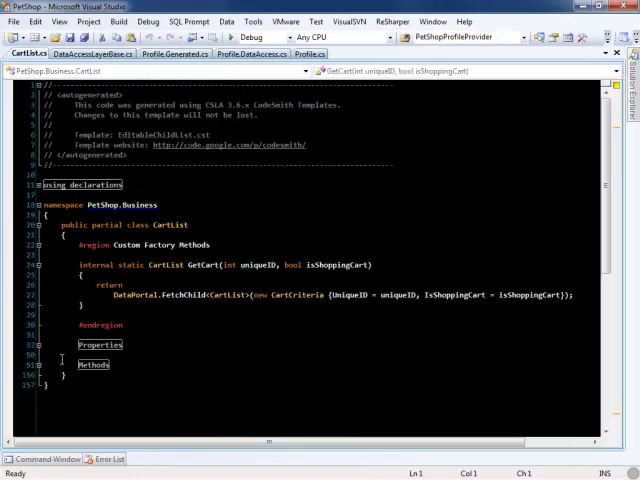
click(38, 344)
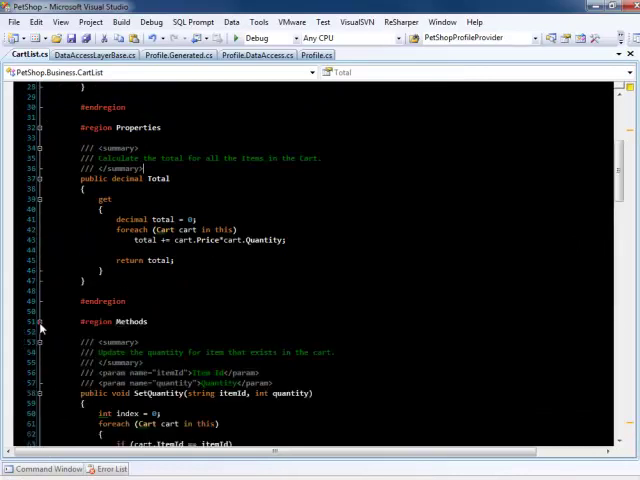
scroll(down, 3)
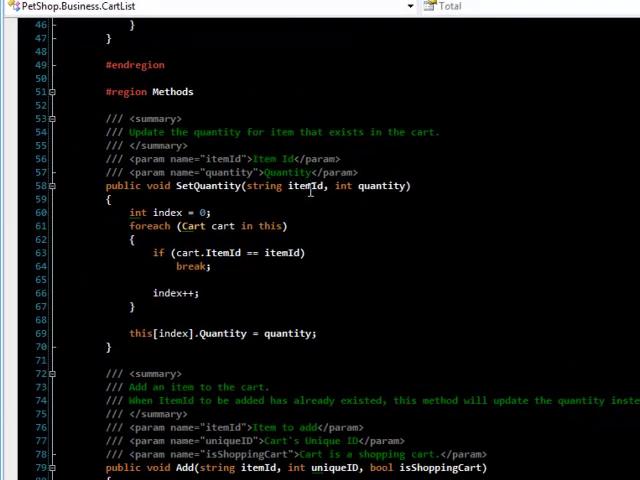
scroll(down, 3)
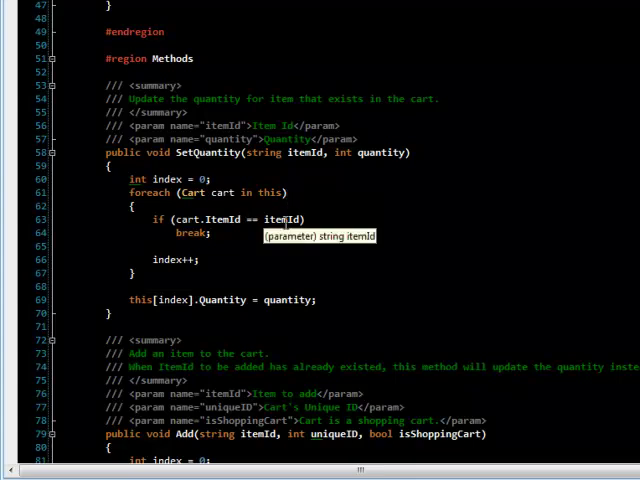
mouse_move(274, 280)
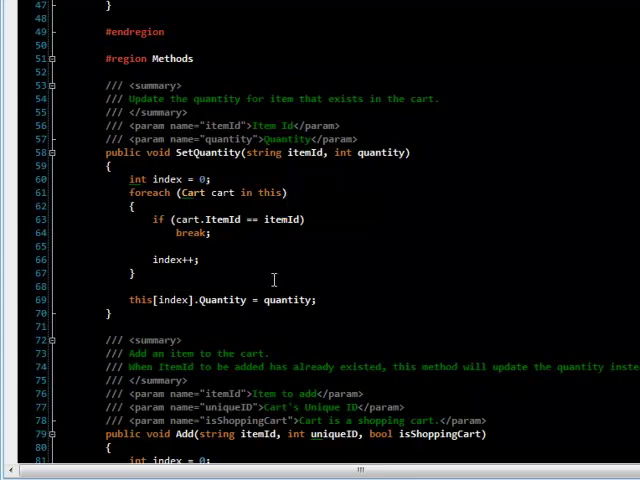
scroll(down, 3)
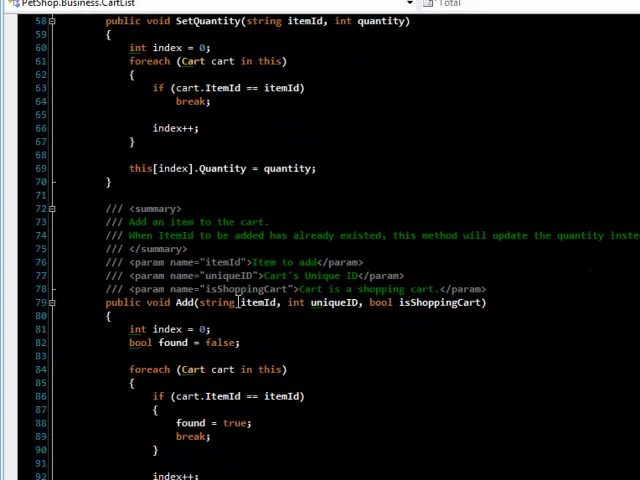
scroll(down, 3)
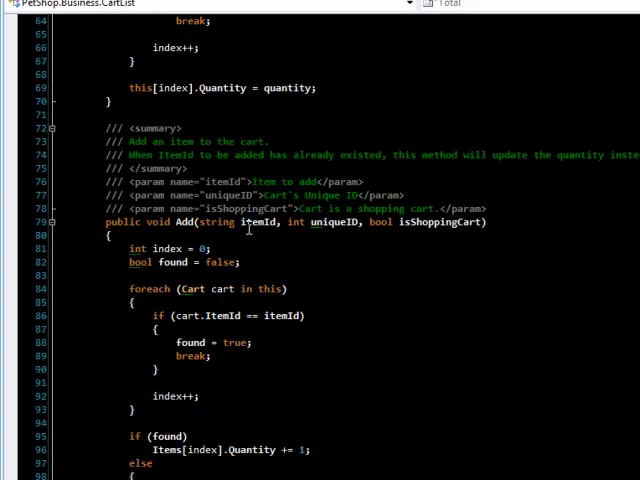
- Scroll on through CartList's hand-written Add and Remove cart methods
scroll(up, 3)
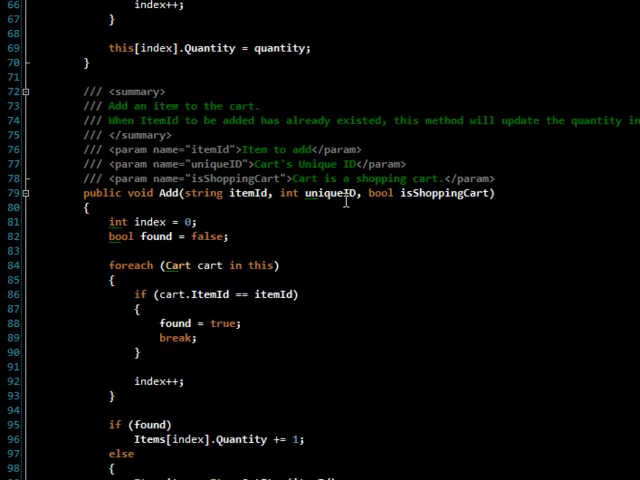
scroll(down, 3)
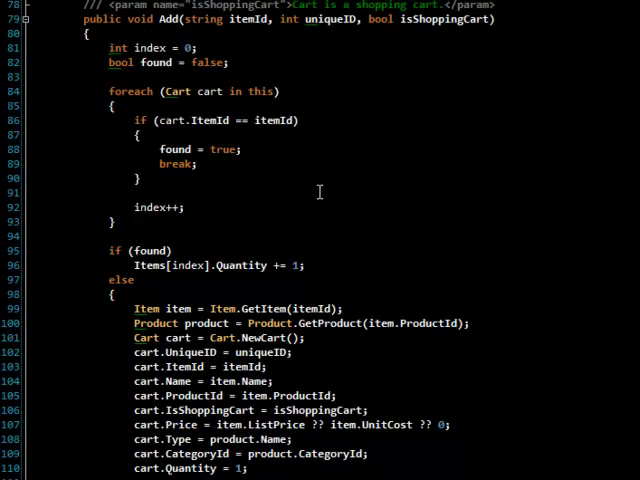
mouse_move(324, 278)
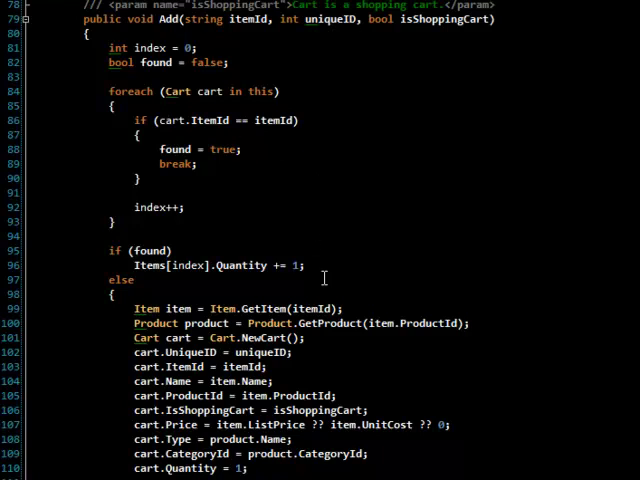
scroll(down, 3)
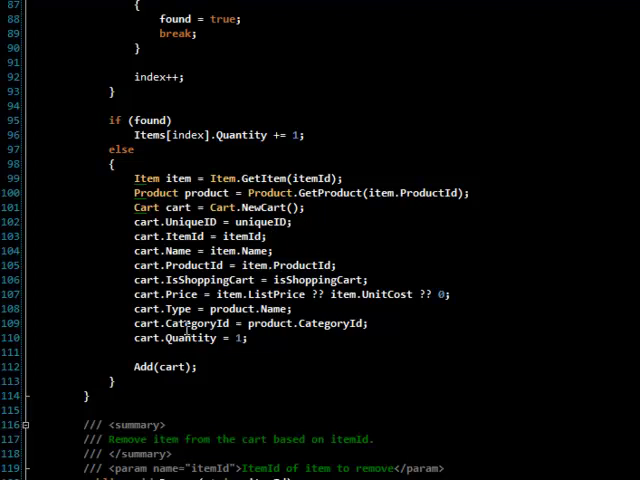
scroll(down, 3)
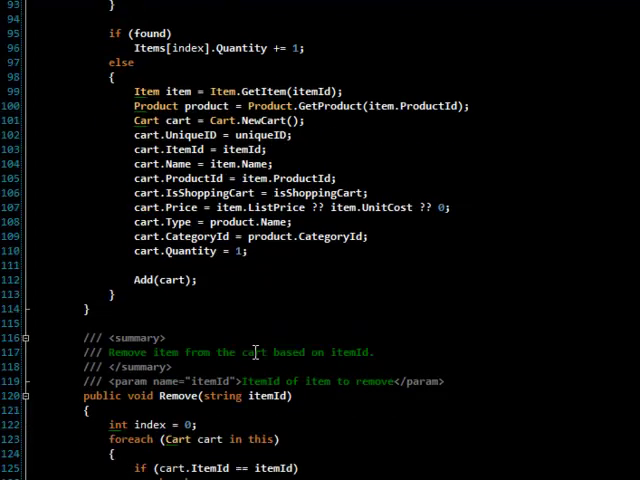
scroll(down, 3)
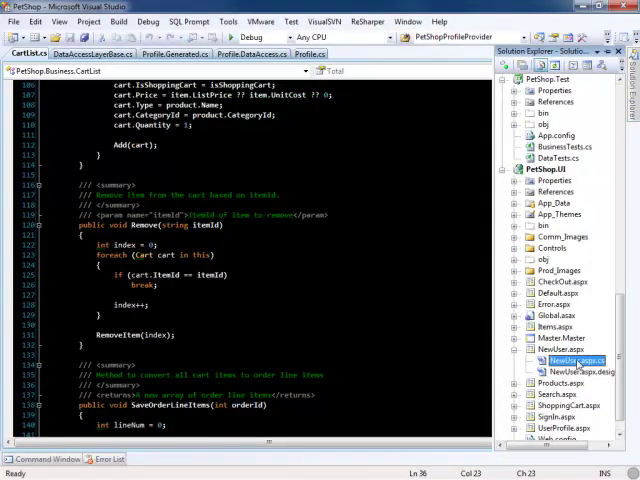
- Open NewUser.aspx.cs and review its CreateUserWizard1_CreatedUser profile-creation handler
double_click(560, 360)
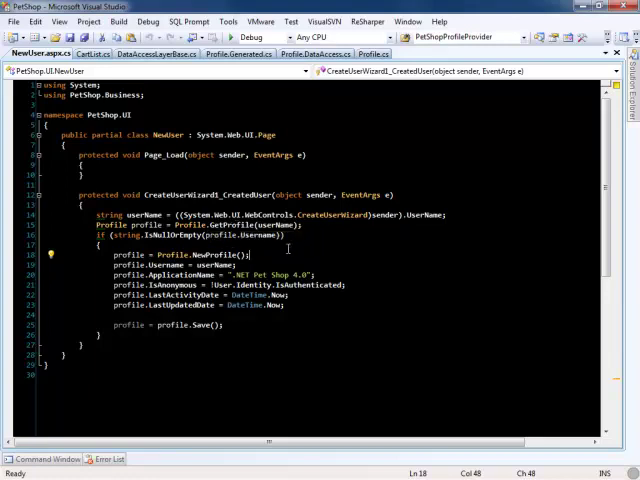
mouse_move(288, 246)
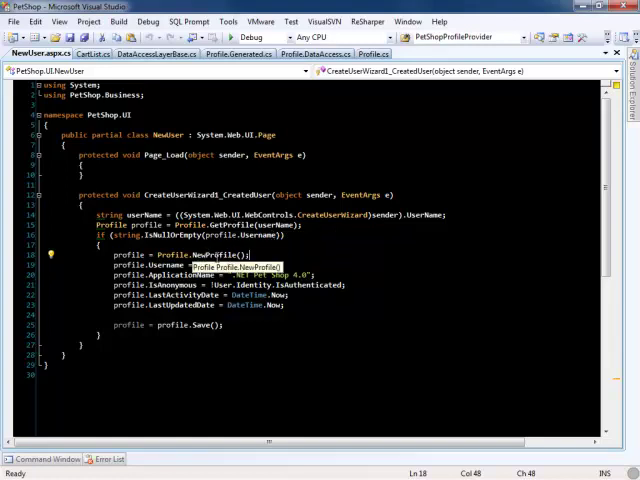
click(250, 264)
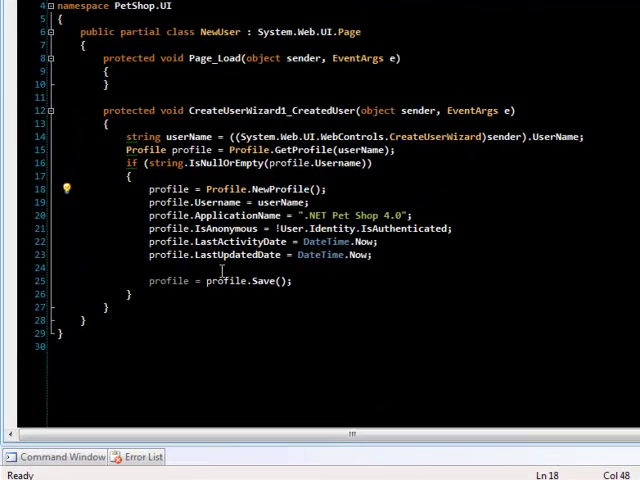
mouse_move(264, 280)
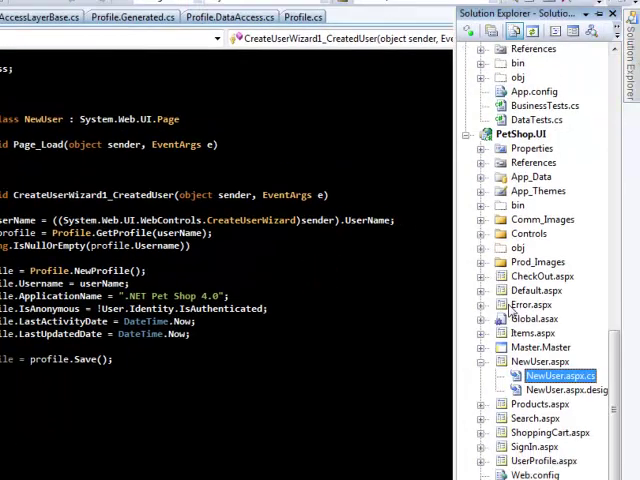
- Open ShoppingCart.aspx.cs to read Page_PreInit adding an item to the profile's cart, then select CheckOut.aspx.cs
click(500, 424)
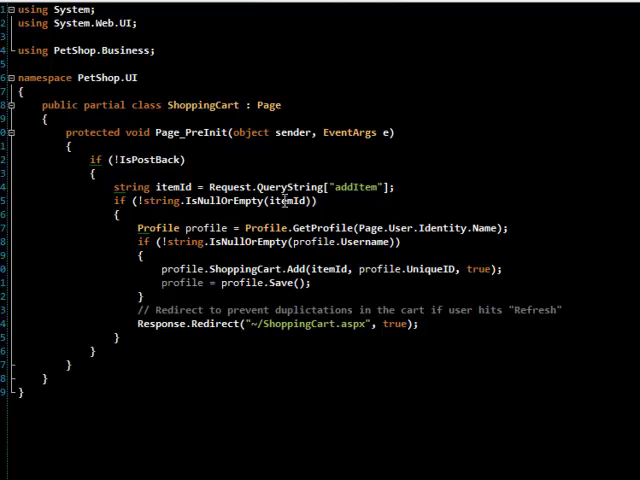
mouse_move(200, 228)
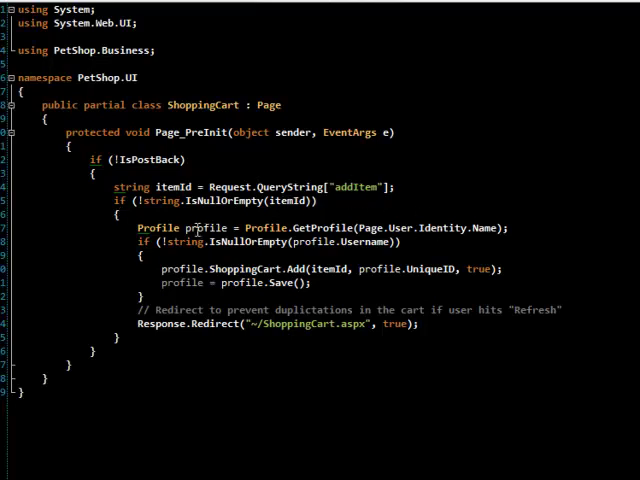
mouse_move(344, 248)
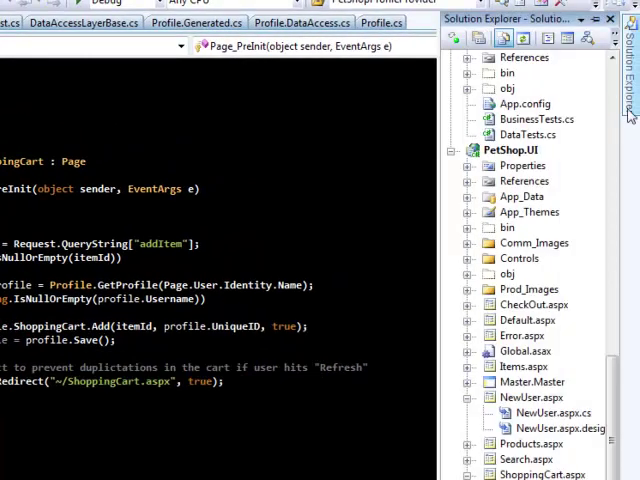
click(482, 304)
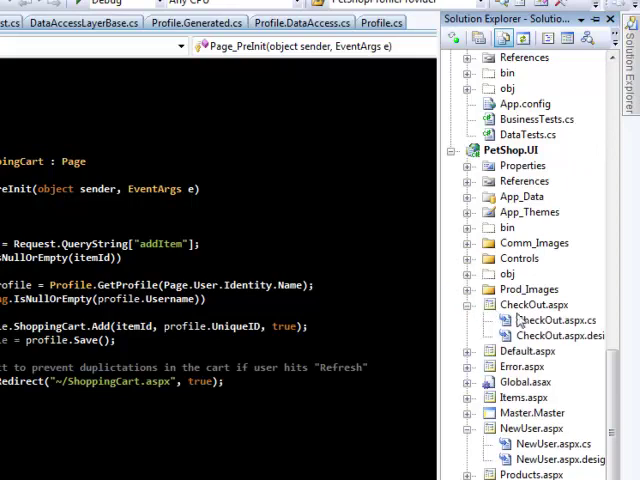
- Open CheckOut.aspx.cs and view its order-processing finish handler
double_click(546, 320)
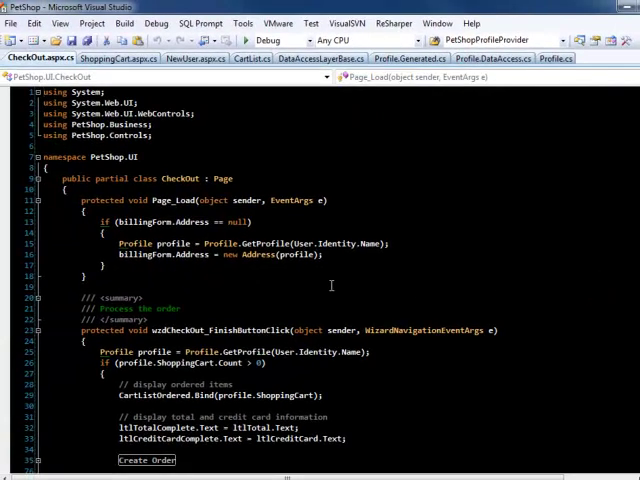
mouse_move(160, 236)
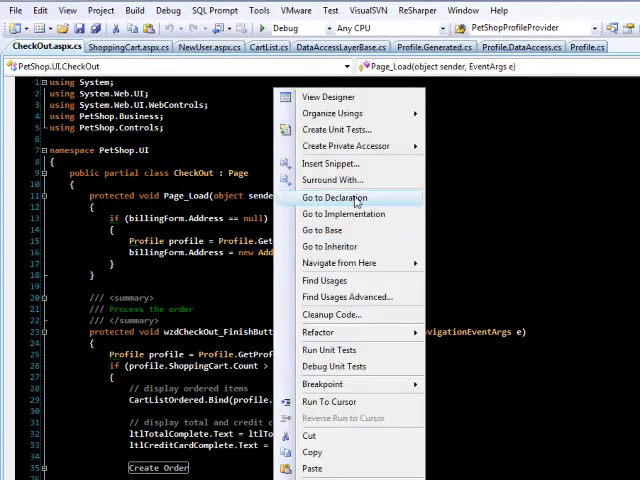
click(336, 196)
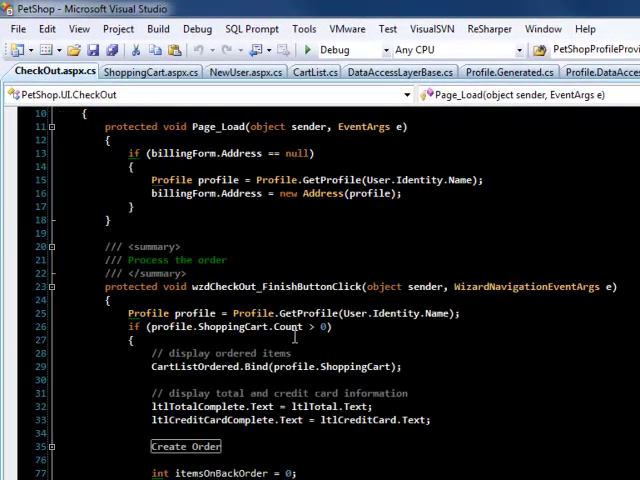
- Scroll down the CheckOut handler to the Create Order region that fills in and saves the new order
scroll(down, 3)
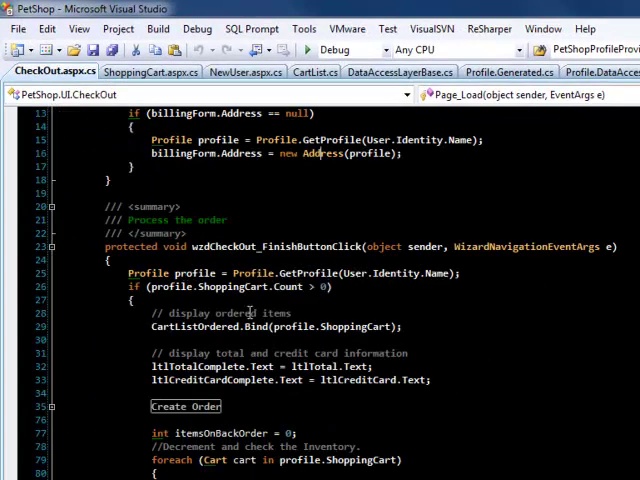
mouse_move(356, 300)
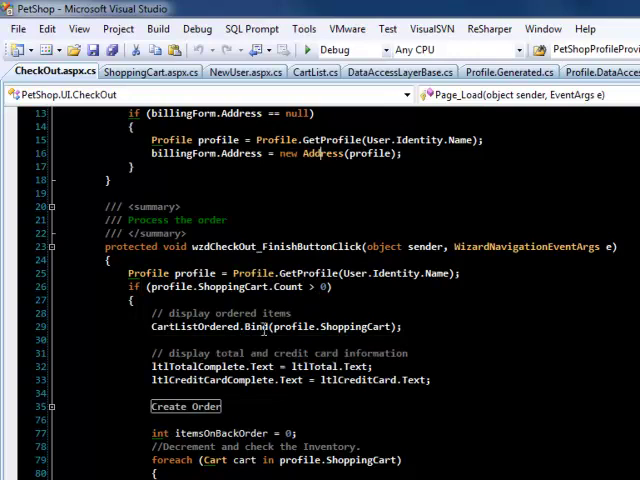
mouse_move(316, 398)
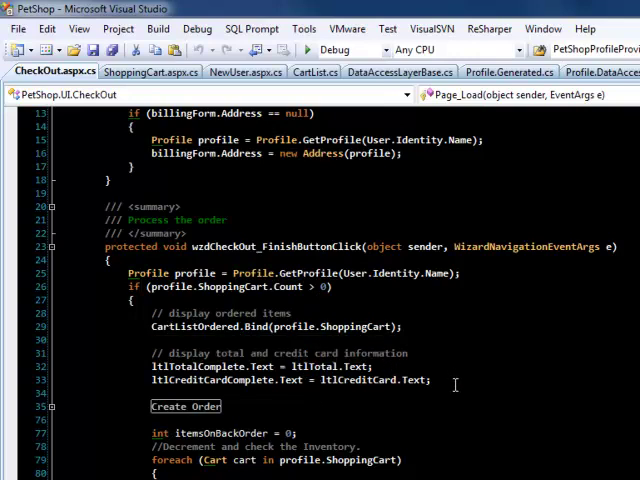
scroll(down, 3)
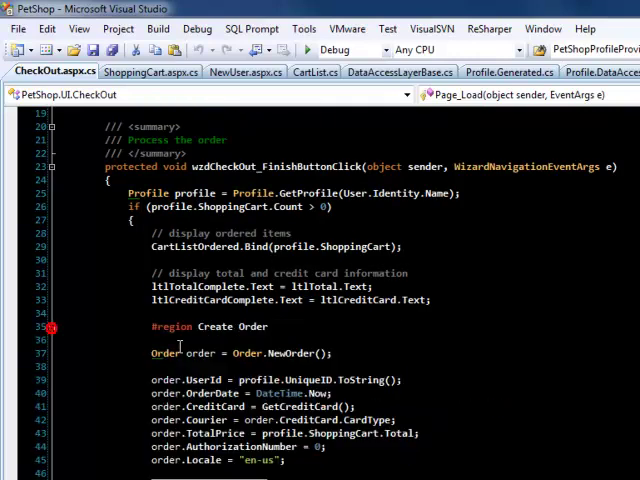
scroll(down, 3)
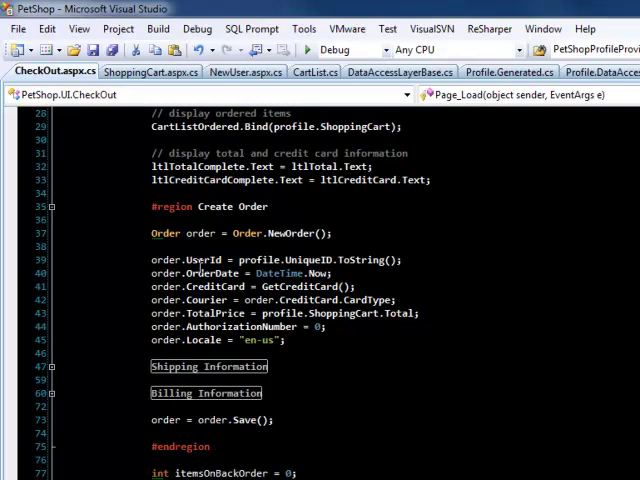
scroll(down, 3)
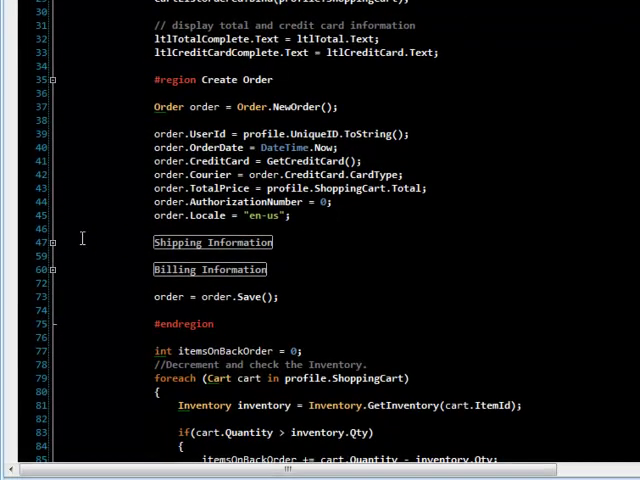
- Expand the Shipping Information block, then scroll through the inventory update, order line saving and cart clearing code
click(60, 244)
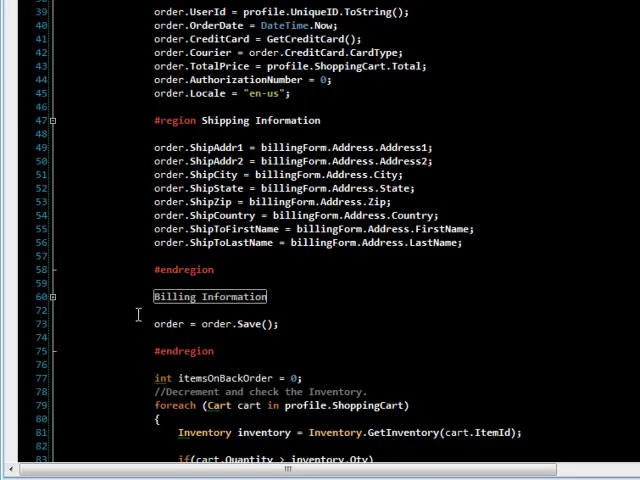
scroll(down, 3)
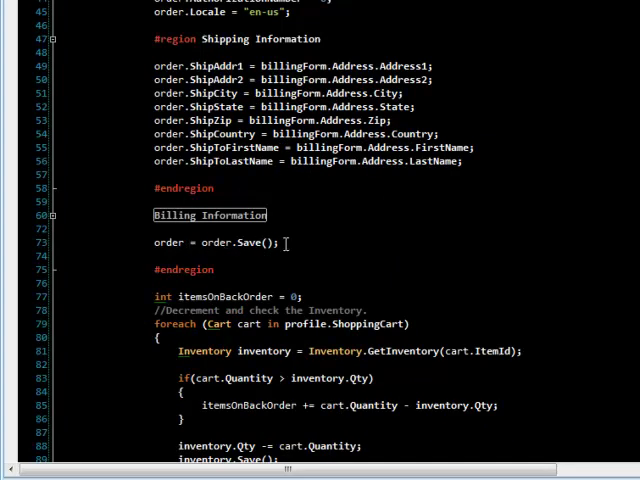
scroll(down, 3)
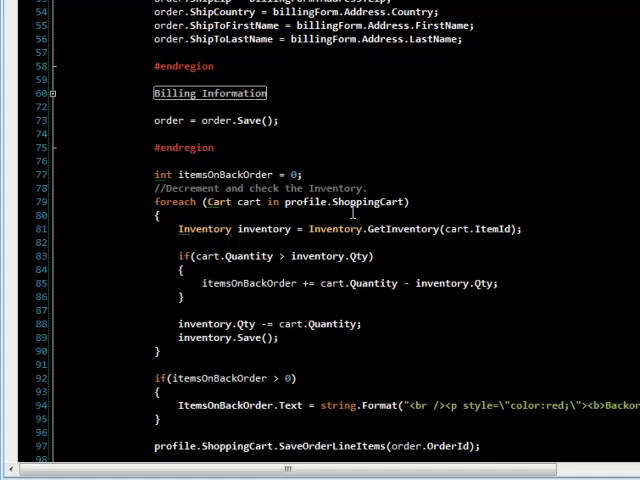
mouse_move(344, 218)
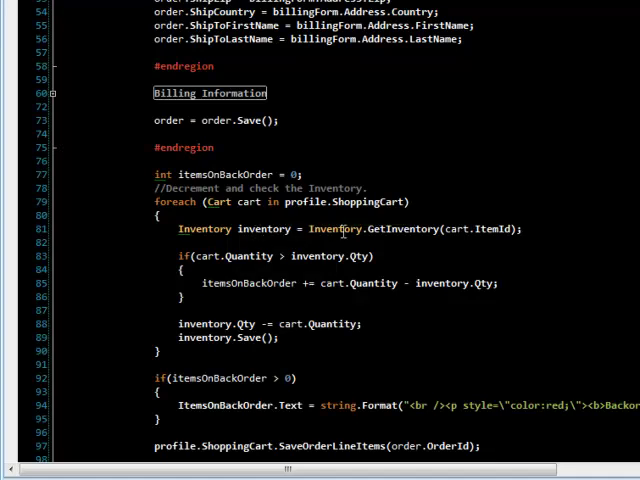
mouse_move(238, 276)
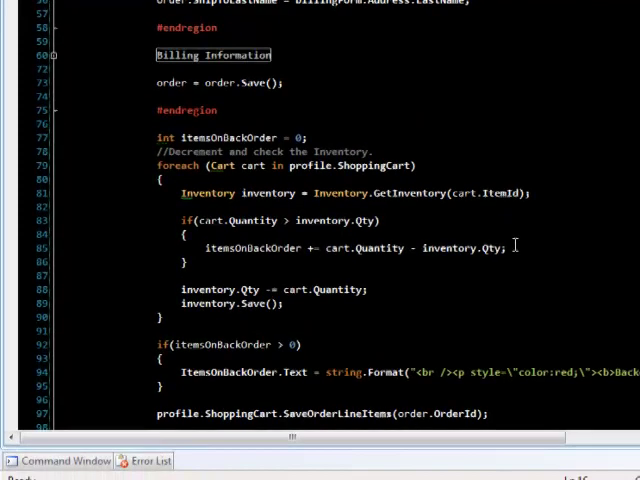
scroll(down, 3)
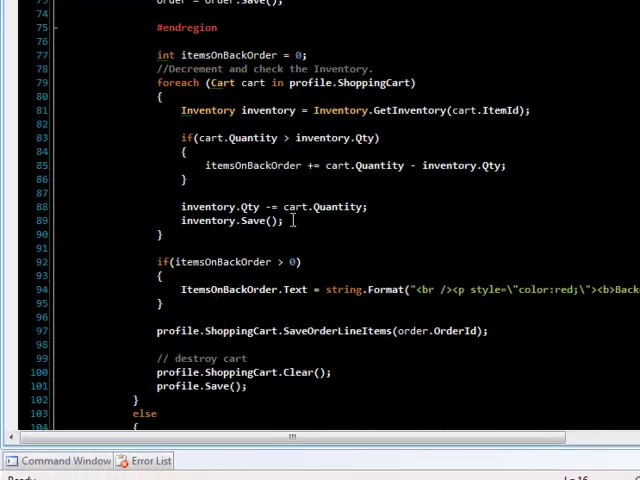
scroll(down, 3)
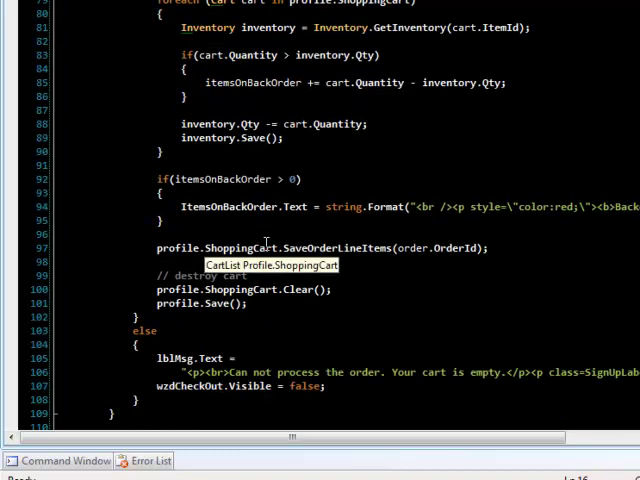
mouse_move(252, 206)
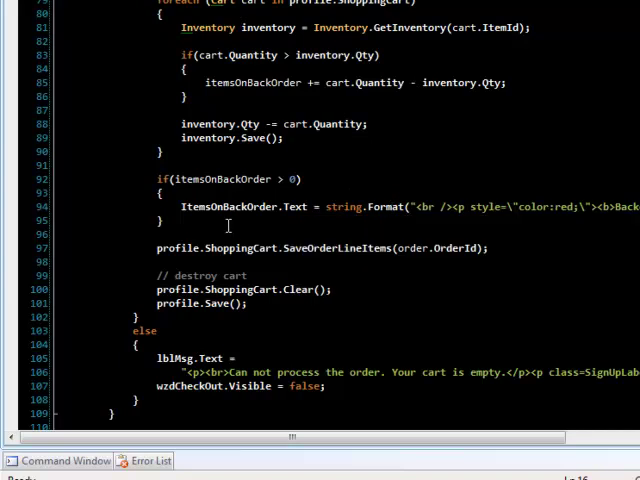
scroll(down, 3)
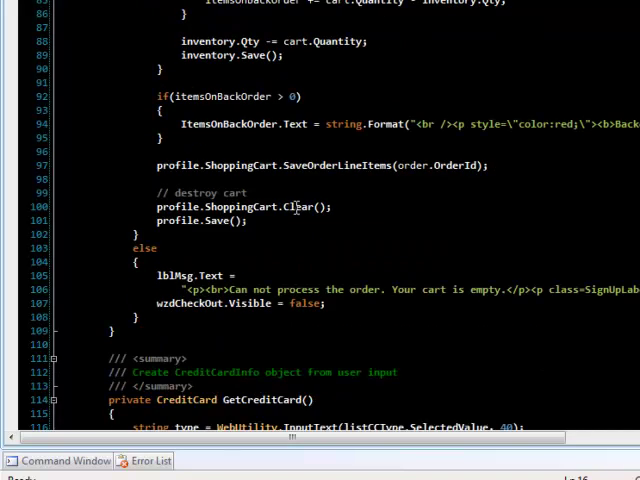
mouse_move(312, 224)
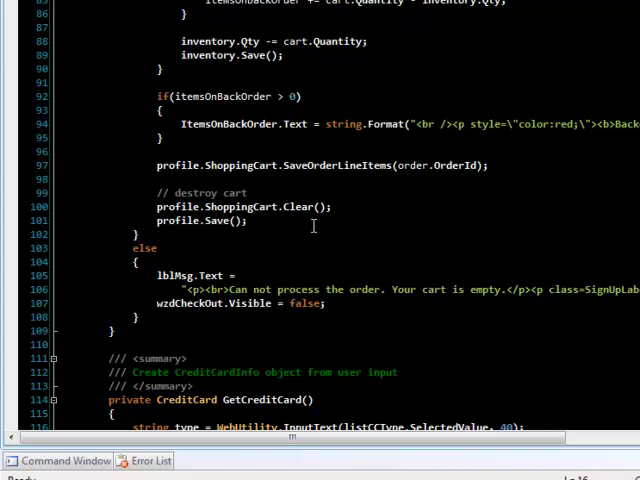